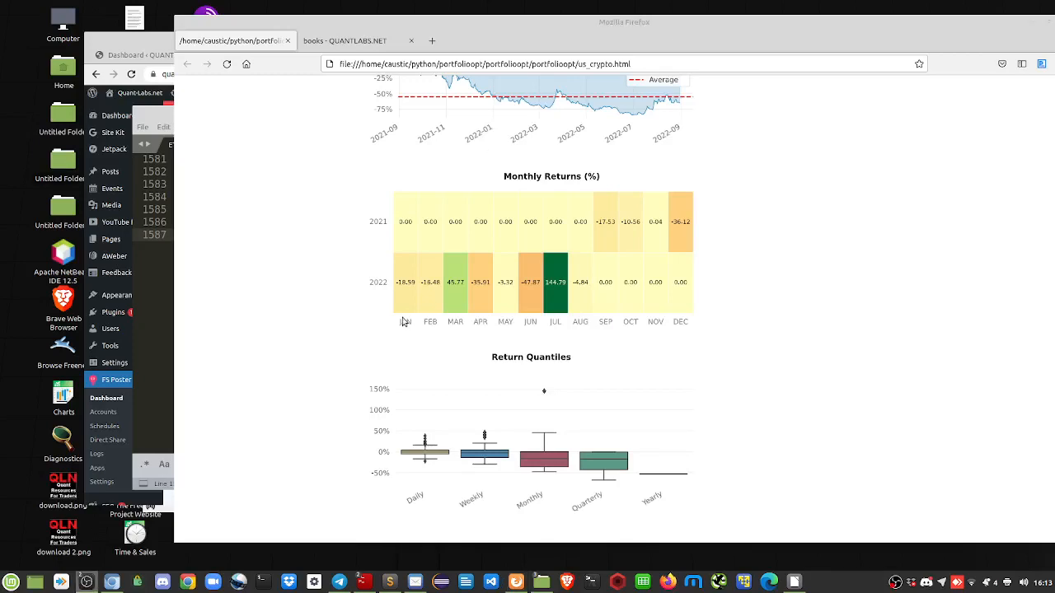
mouse_move(569, 355)
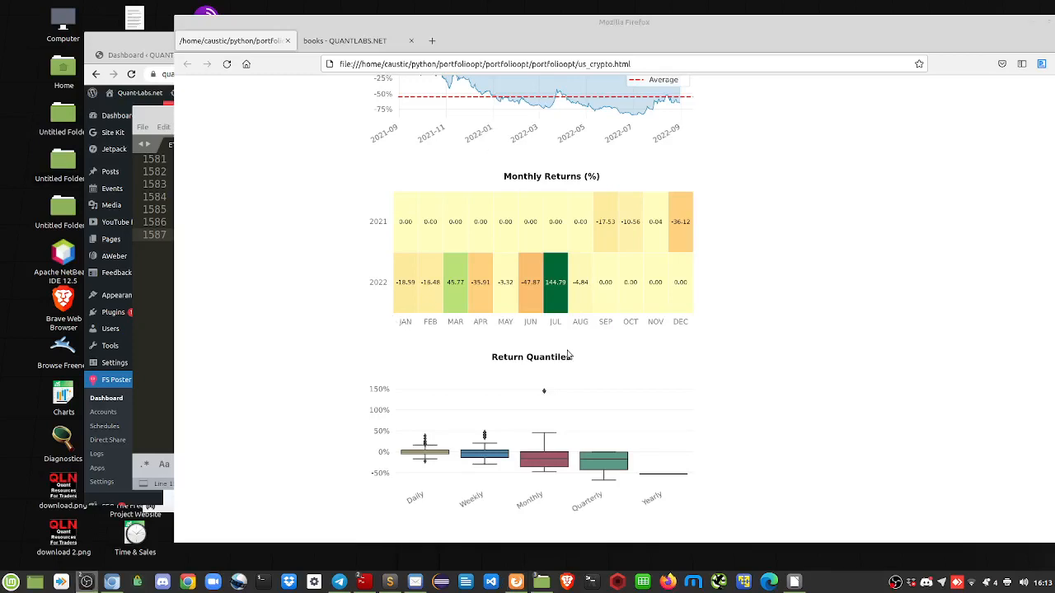
- Scroll the tearsheet up from the Monthly Returns heatmap to the Cumulative Returns vs Benchmark charts
left_click(1041, 584)
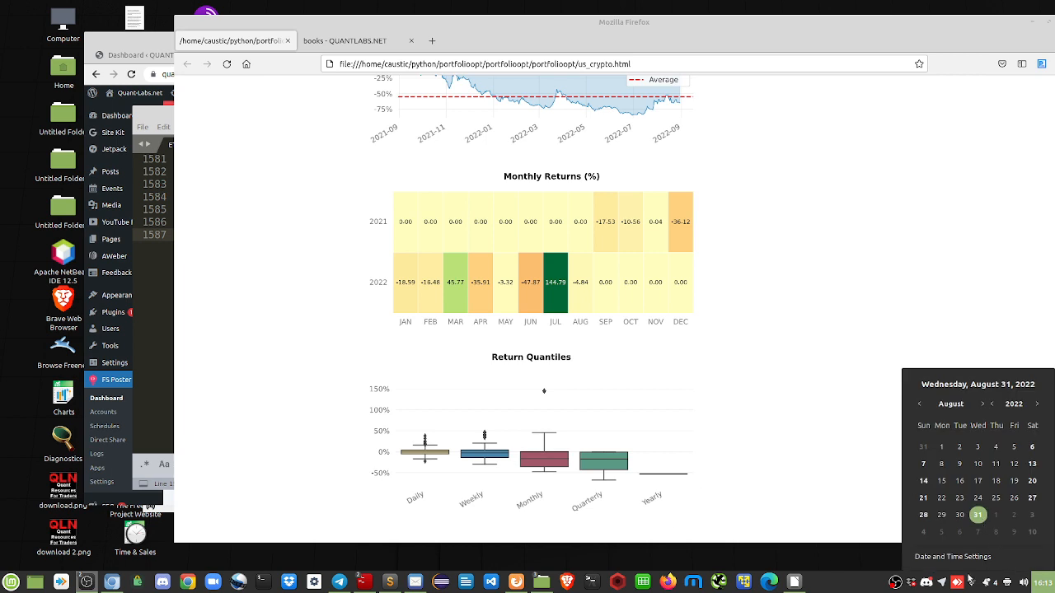
mouse_move(426, 409)
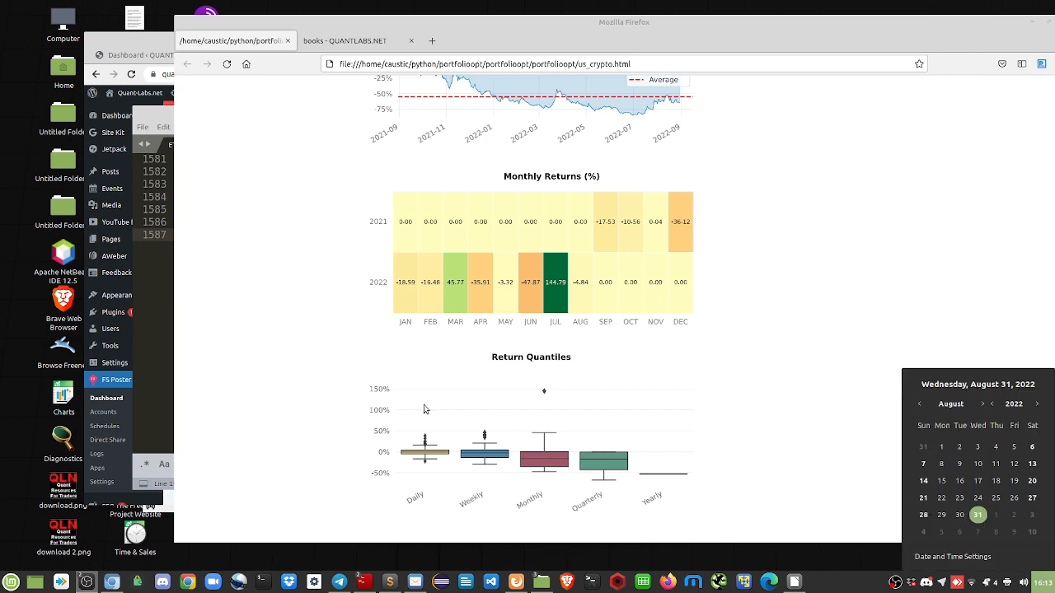
scroll("up", 3)
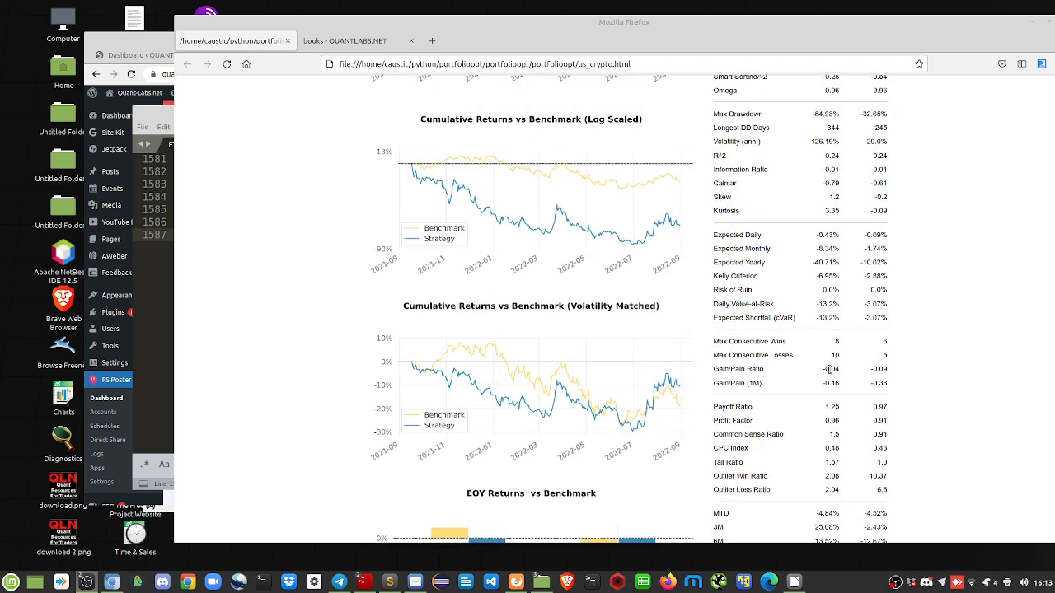
mouse_move(646, 261)
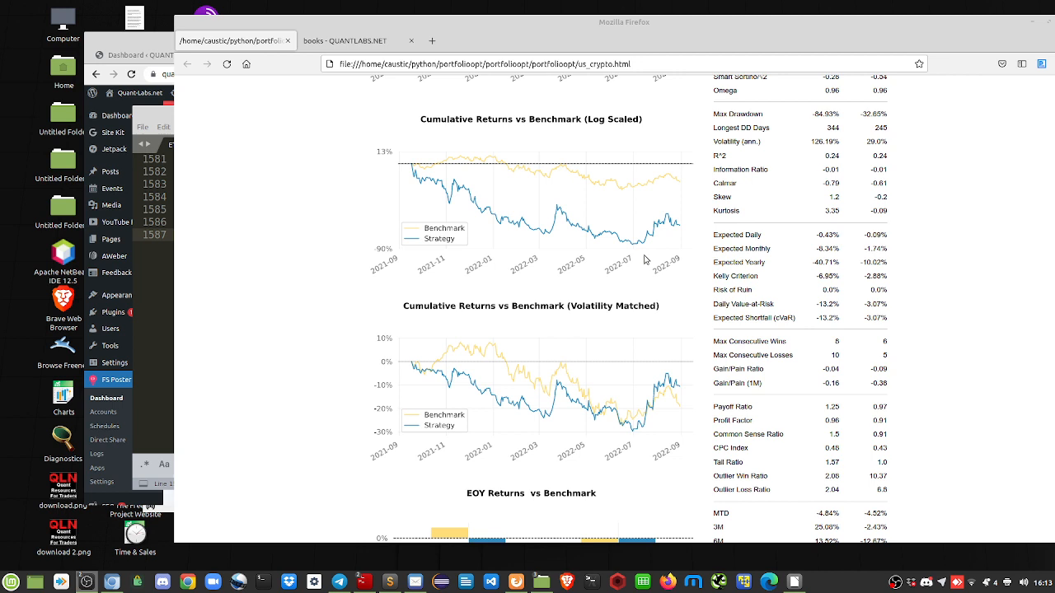
mouse_move(641, 264)
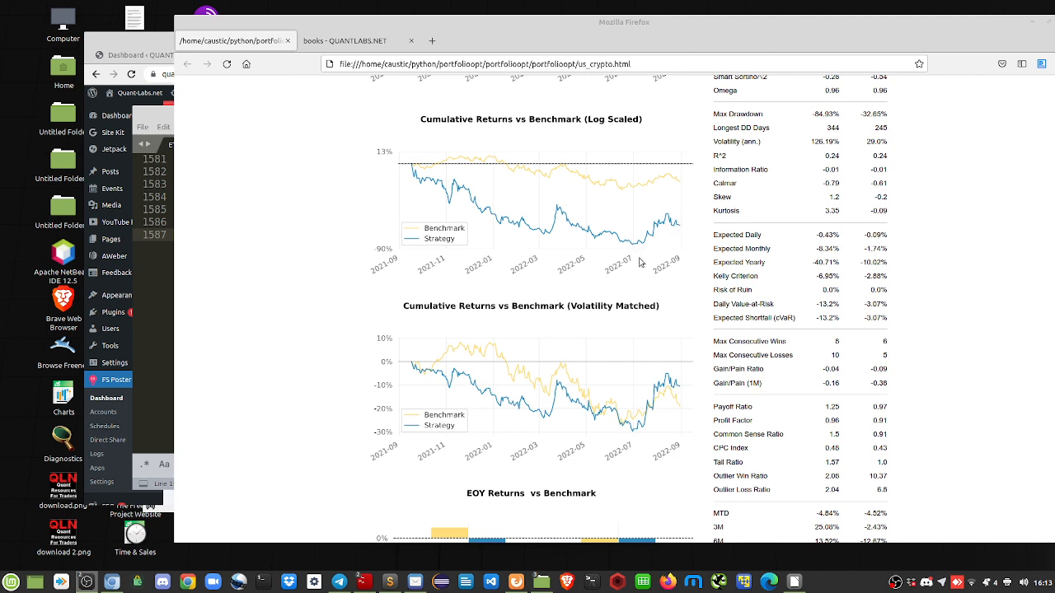
mouse_move(683, 237)
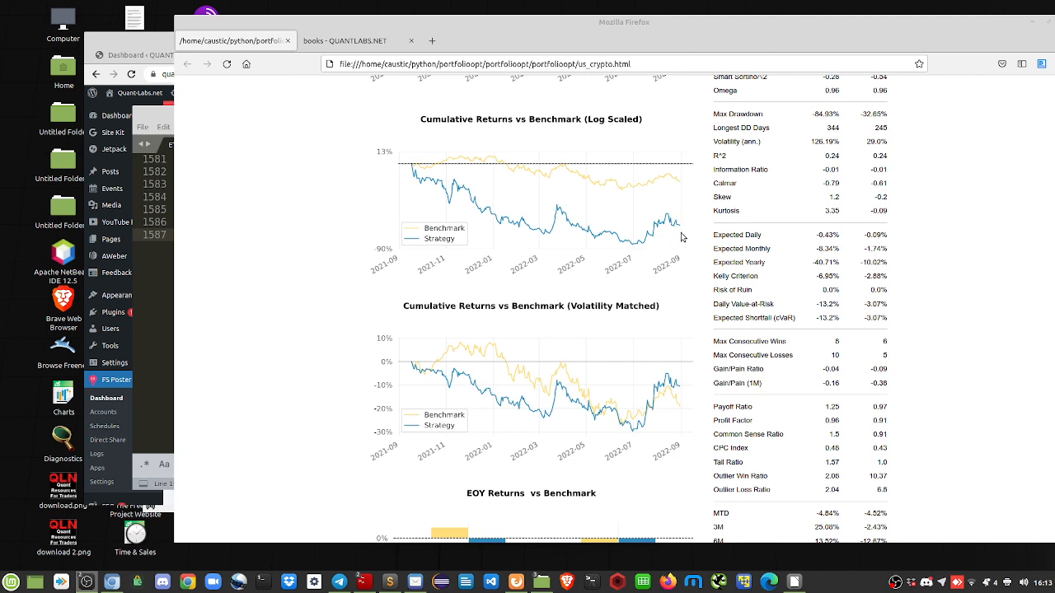
mouse_move(677, 213)
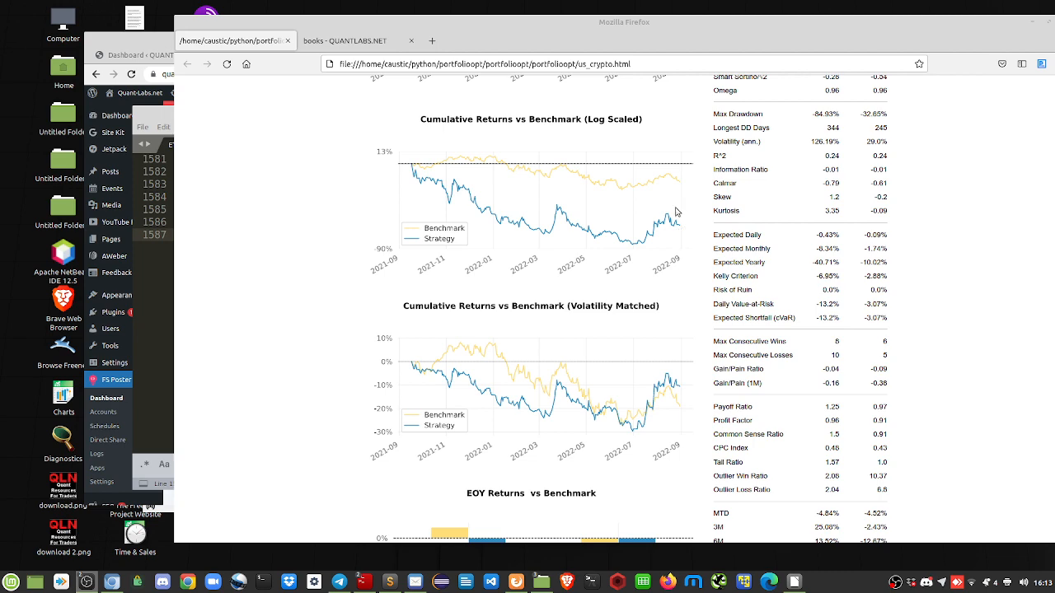
mouse_move(659, 277)
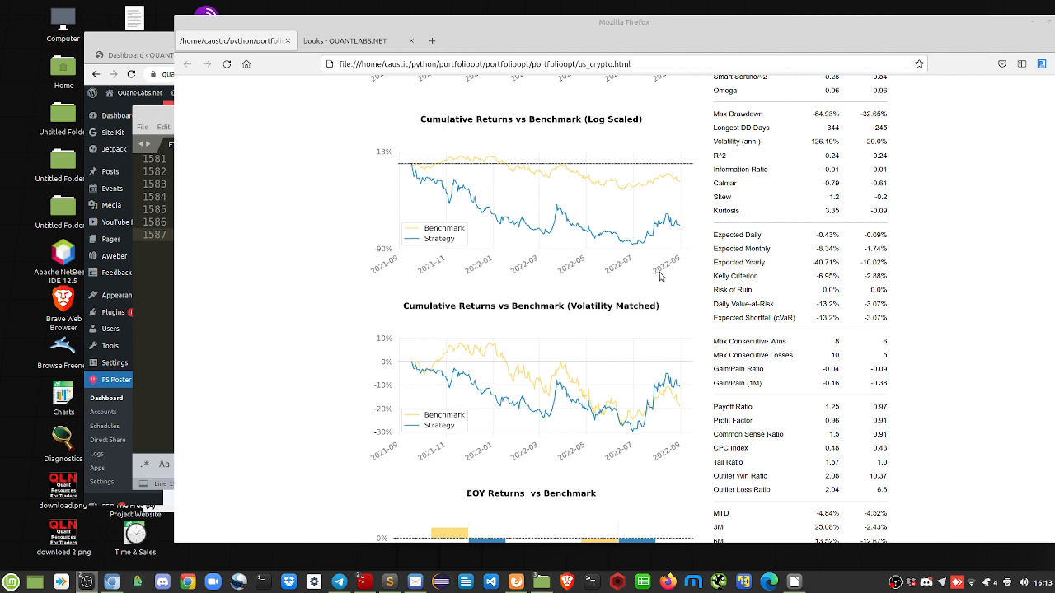
- Scroll to the tearsheet's title, first Cumulative Returns chart and Key Performance Metrics table
scroll("up", 3)
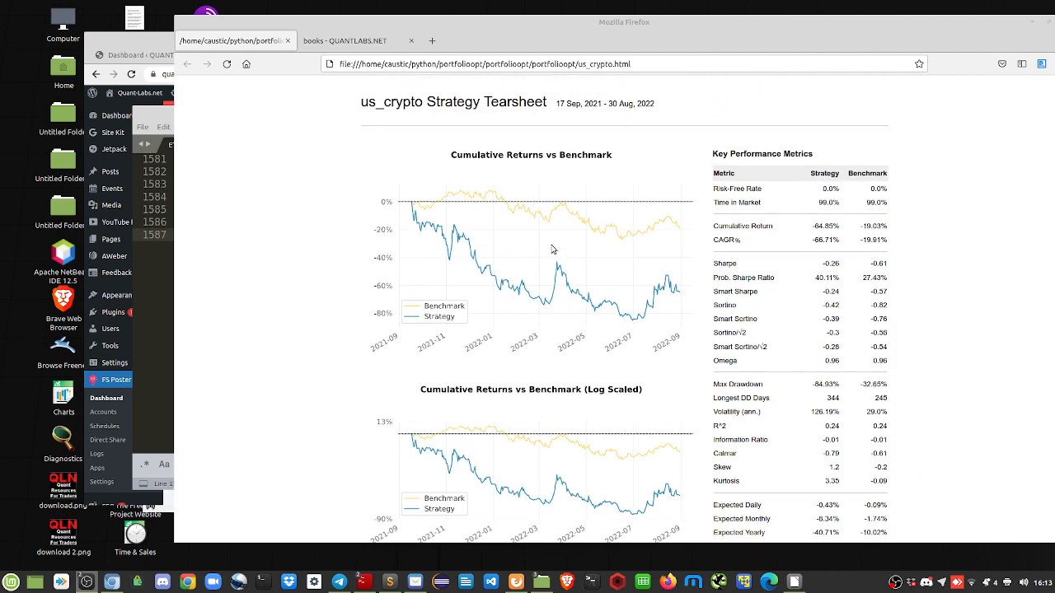
mouse_move(635, 213)
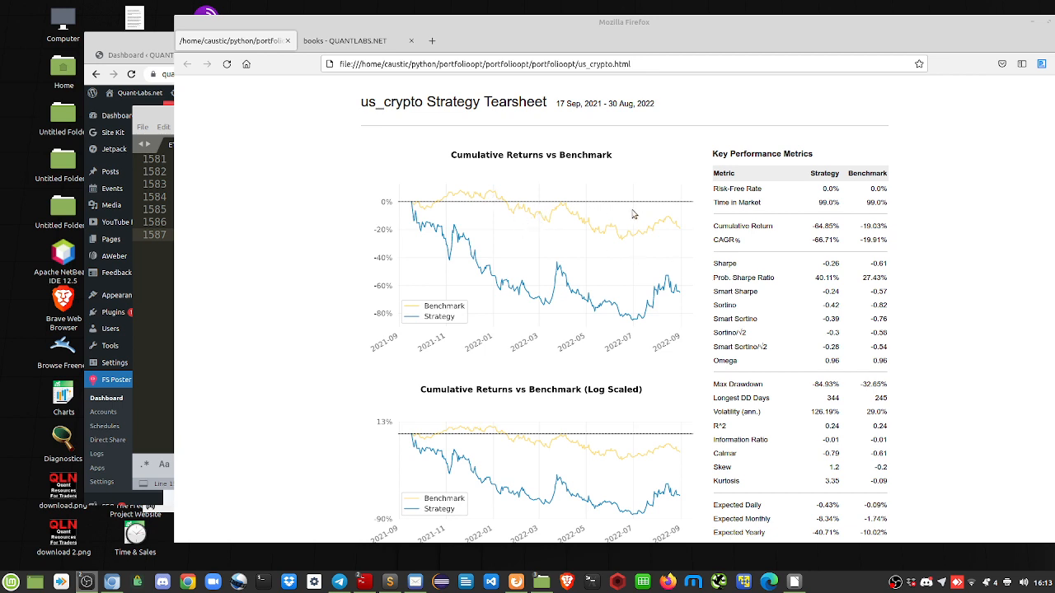
mouse_move(900, 204)
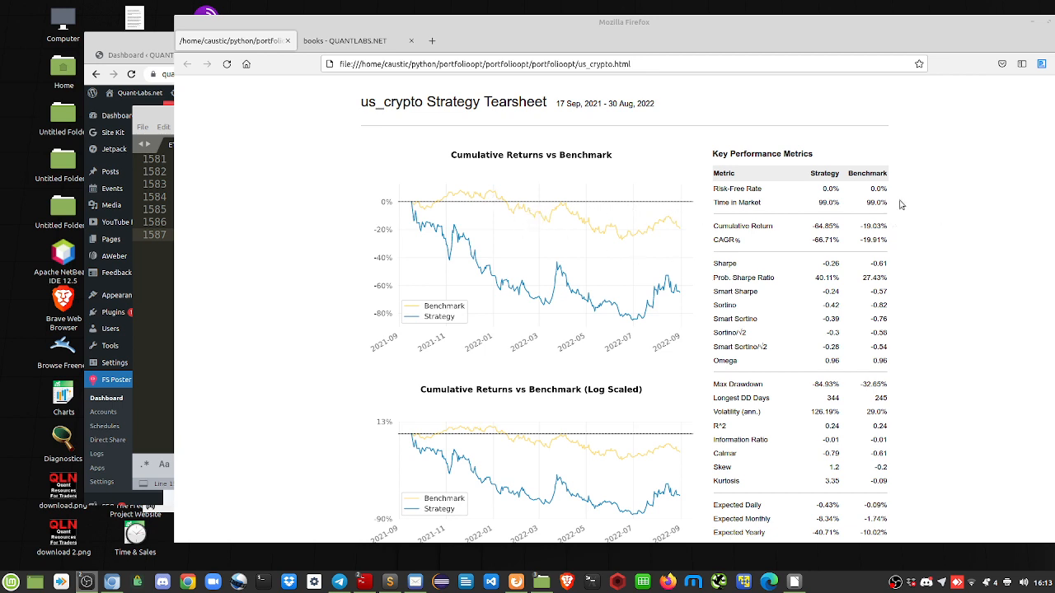
mouse_move(650, 323)
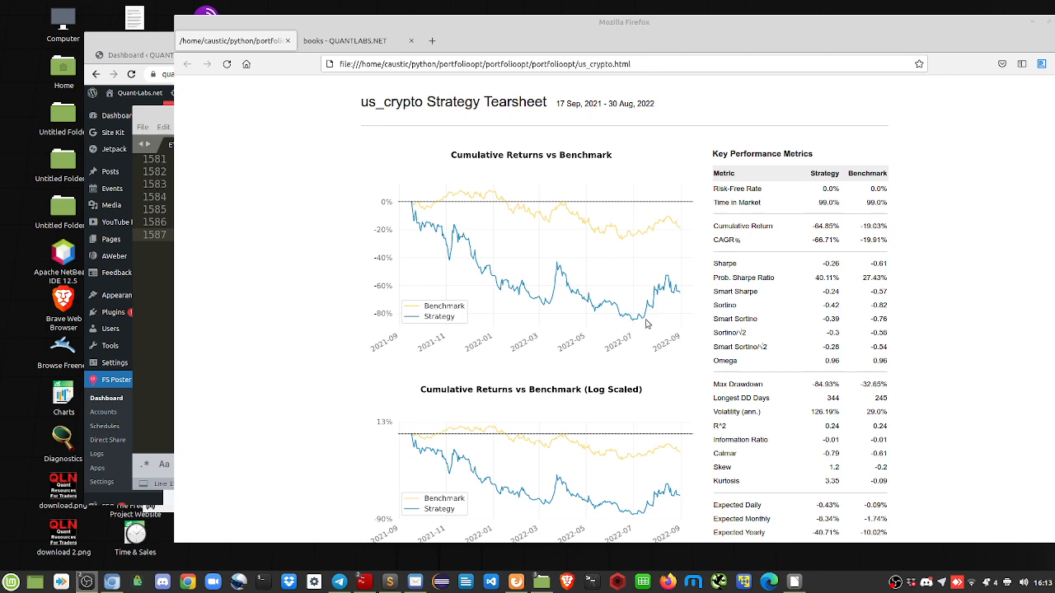
mouse_move(678, 285)
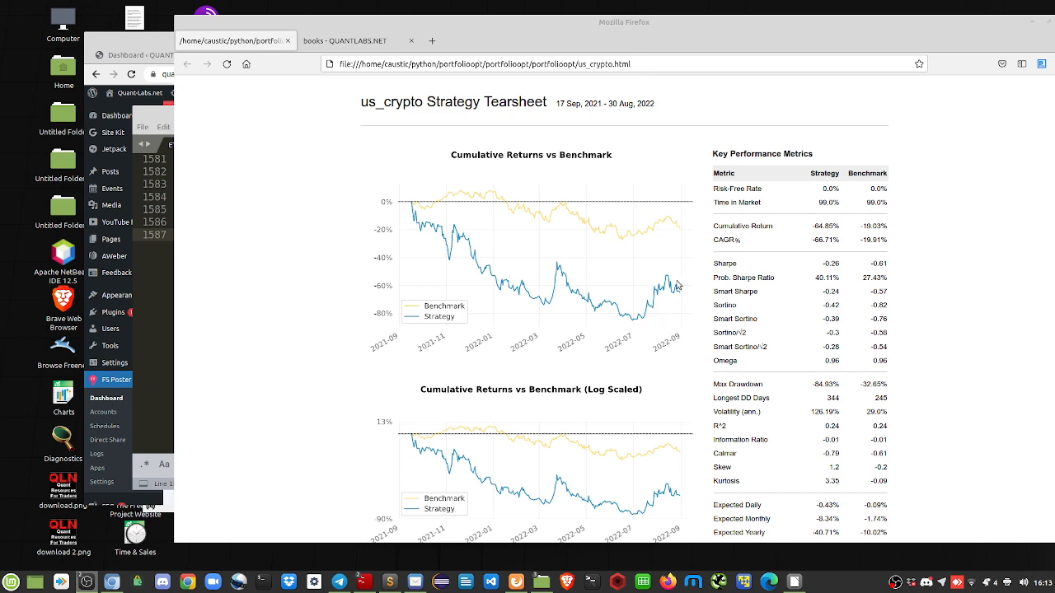
mouse_move(825, 175)
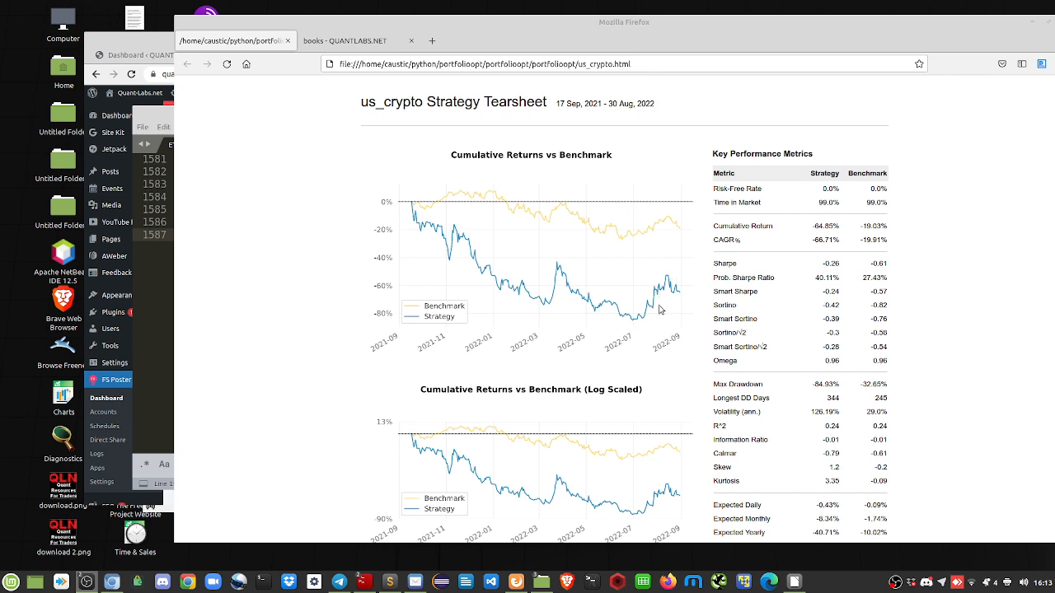
mouse_move(684, 285)
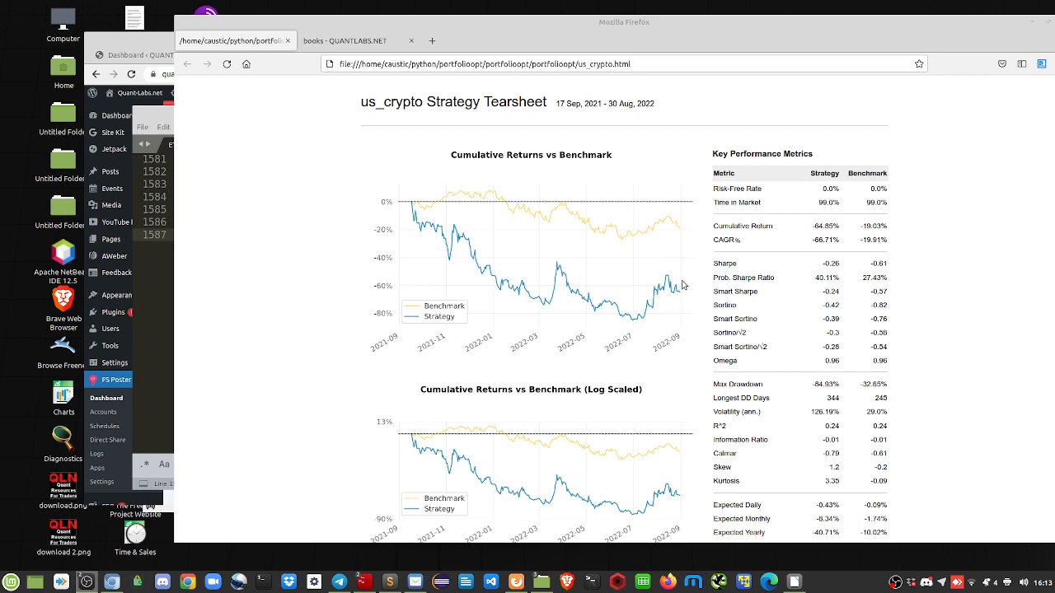
mouse_move(642, 324)
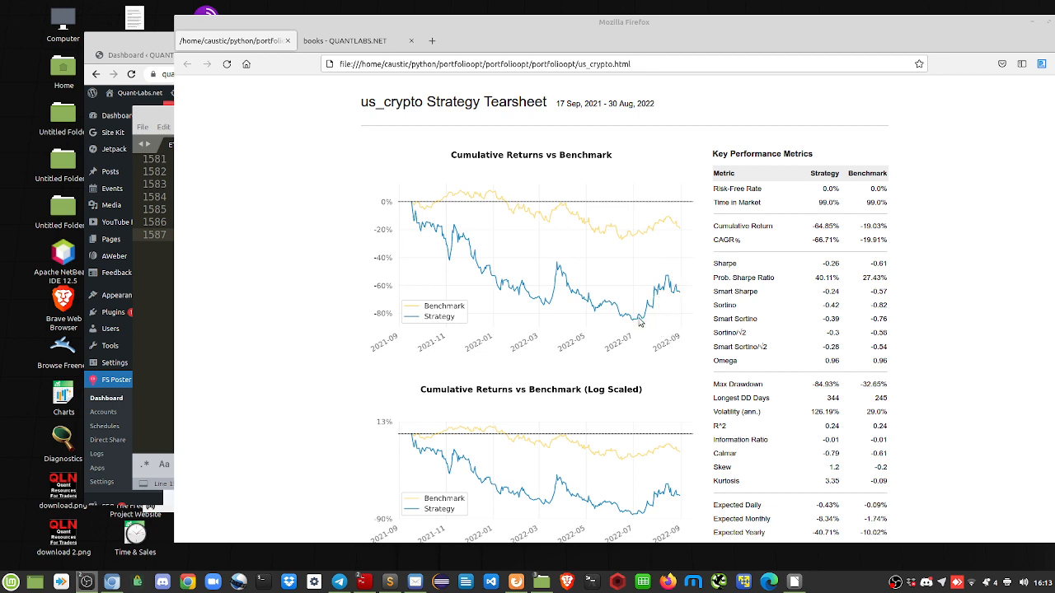
mouse_move(674, 272)
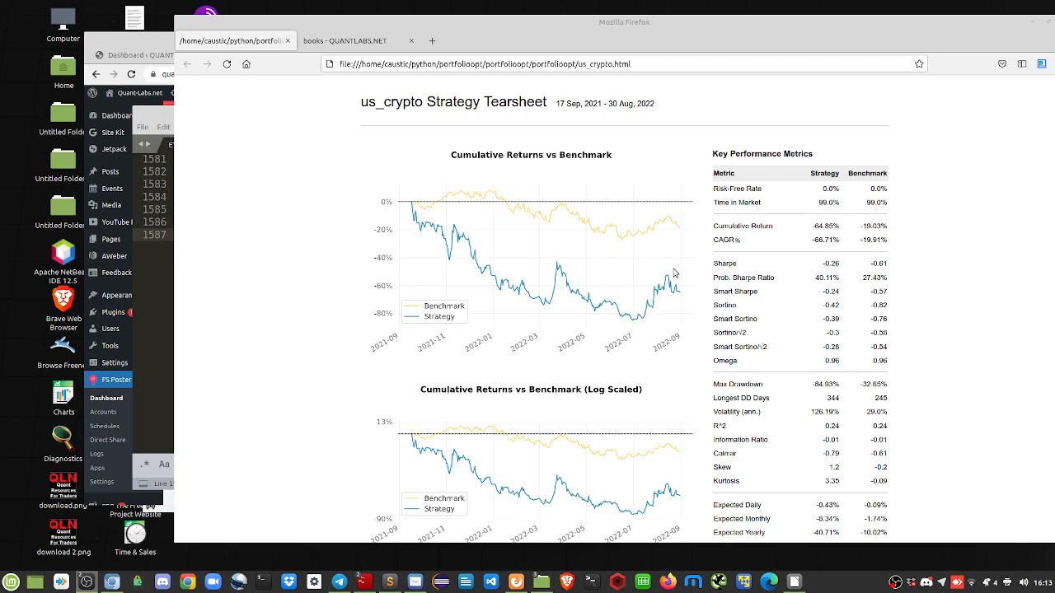
mouse_move(679, 297)
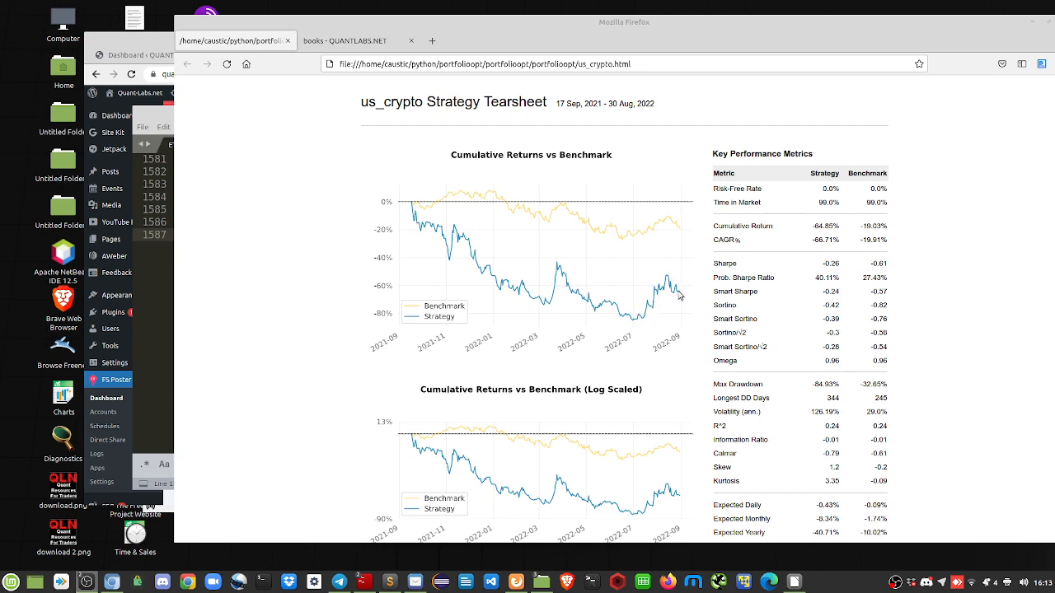
scroll("down", 3)
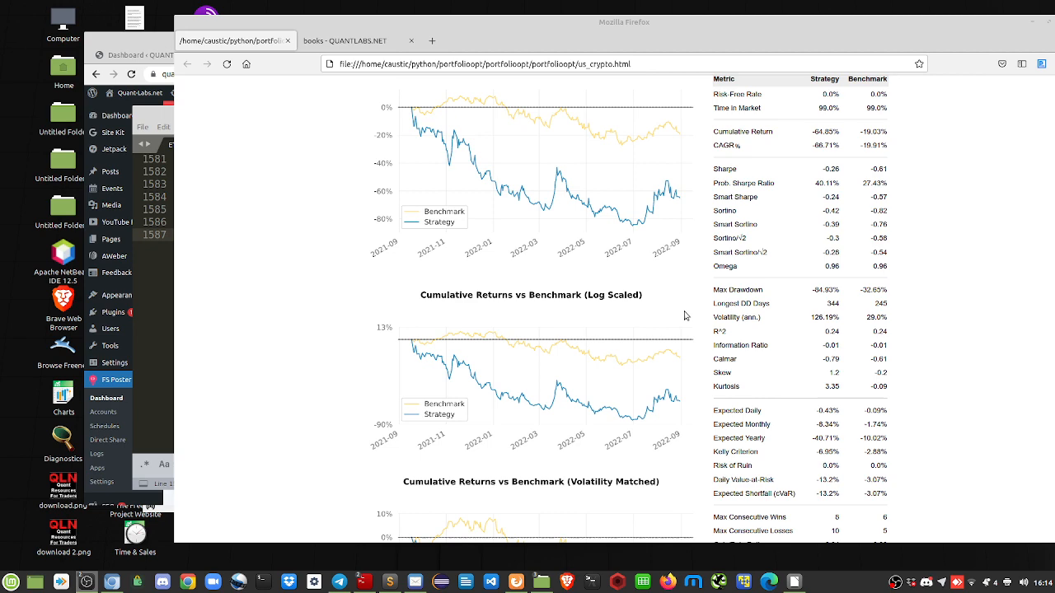
scroll("down", 3)
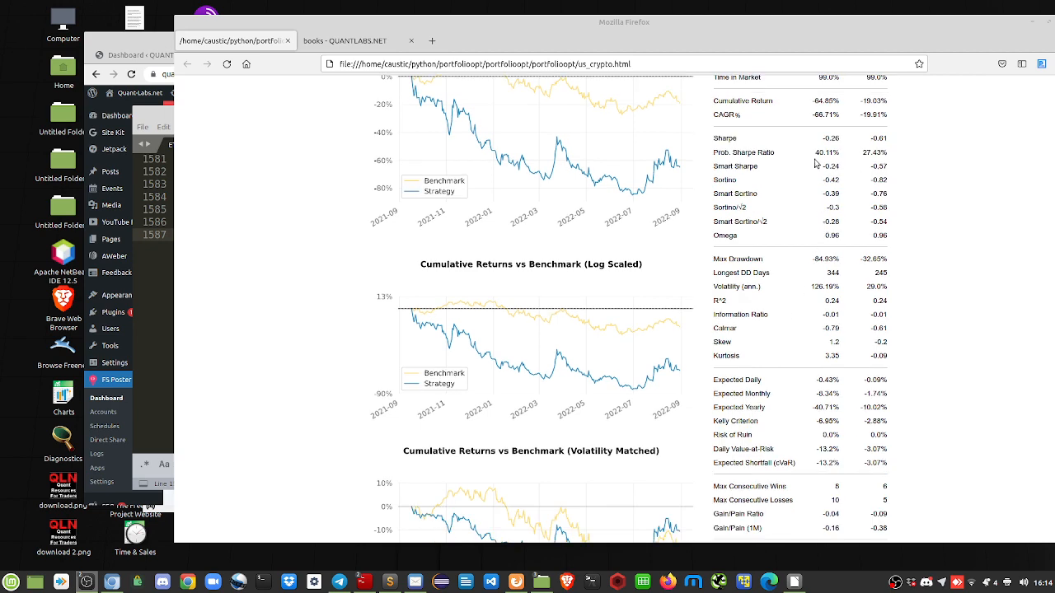
mouse_move(811, 300)
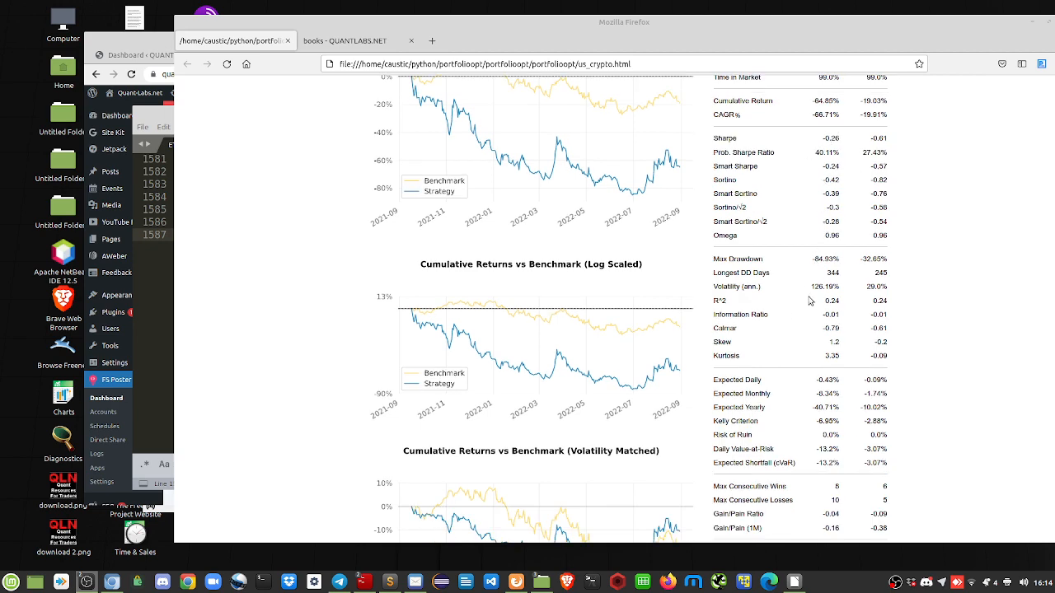
scroll("down", 3)
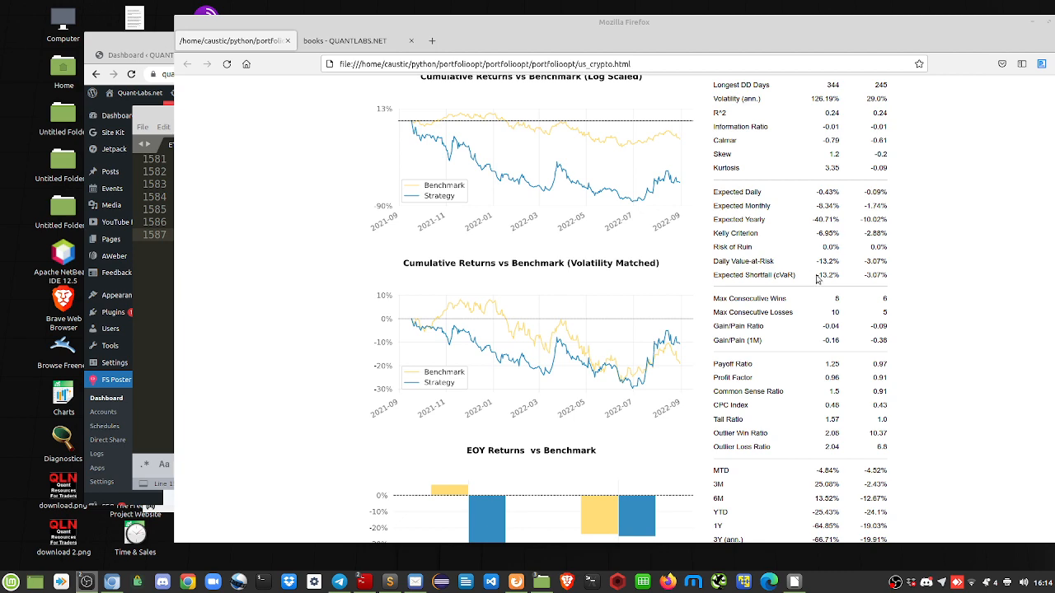
scroll("down", 3)
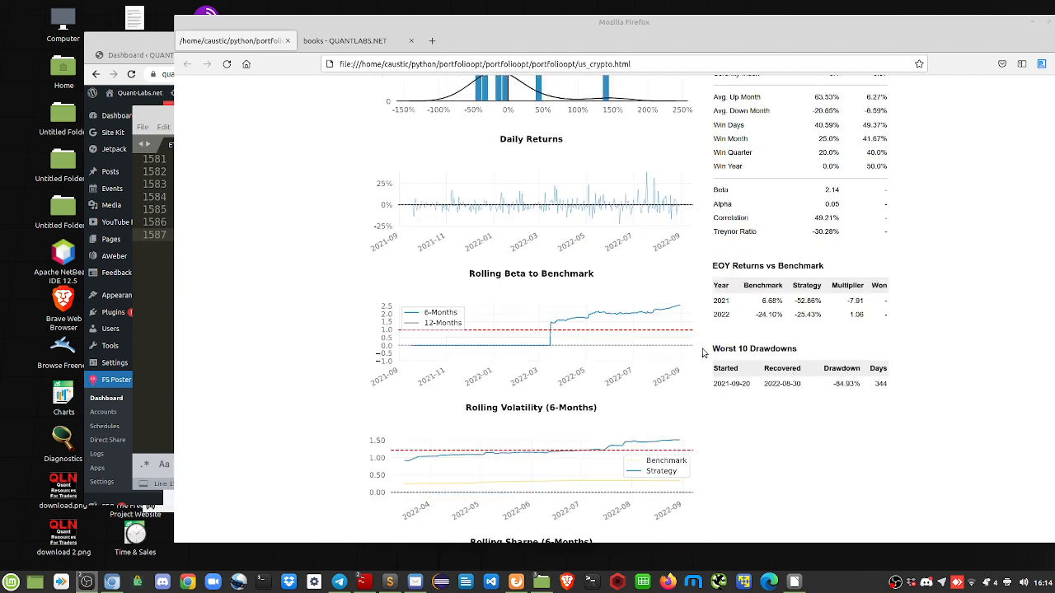
scroll("down", 3)
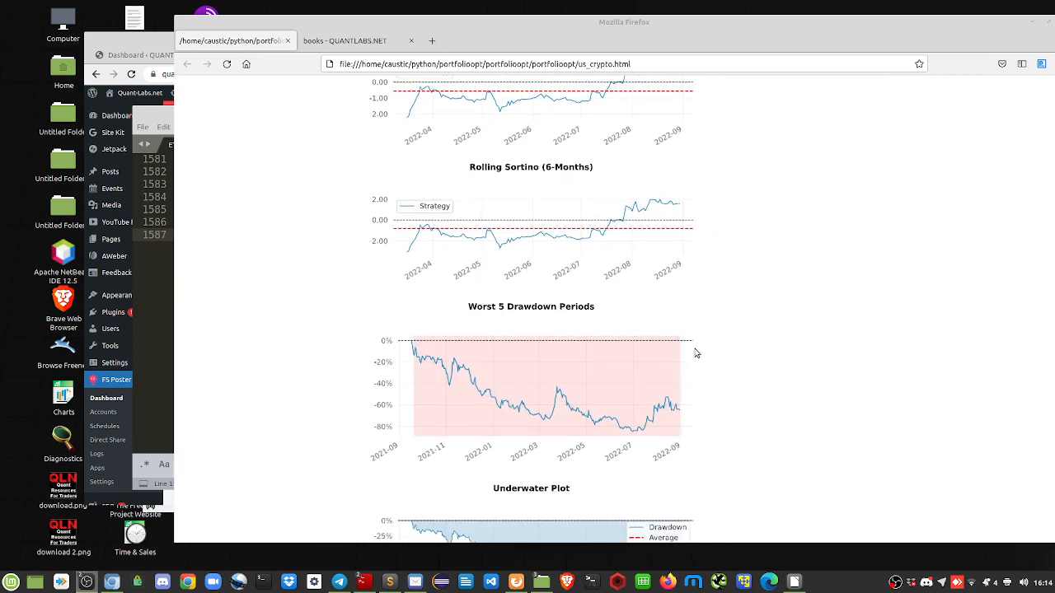
mouse_move(686, 354)
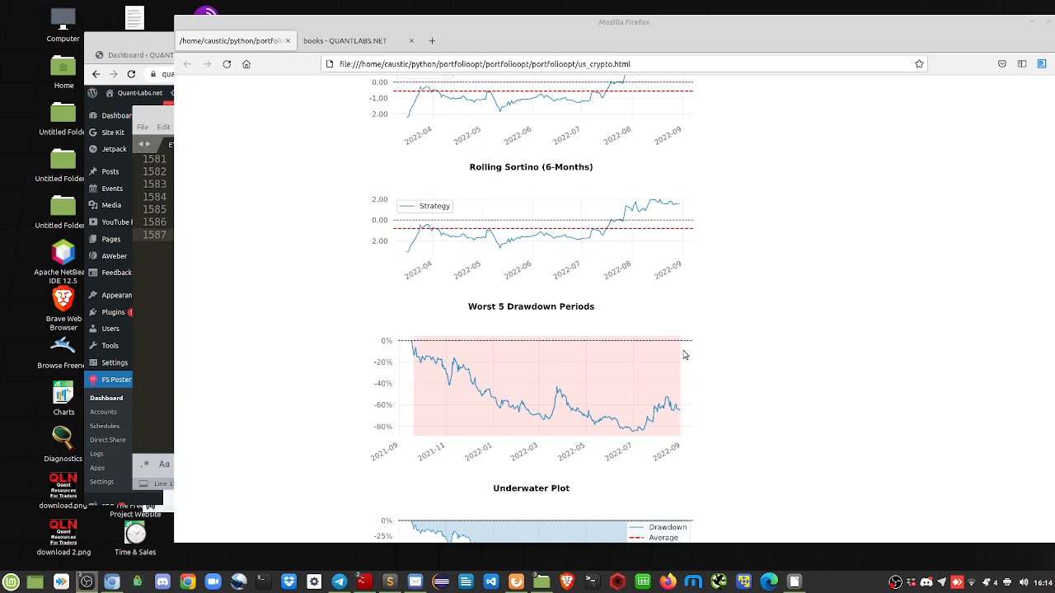
scroll("down", 3)
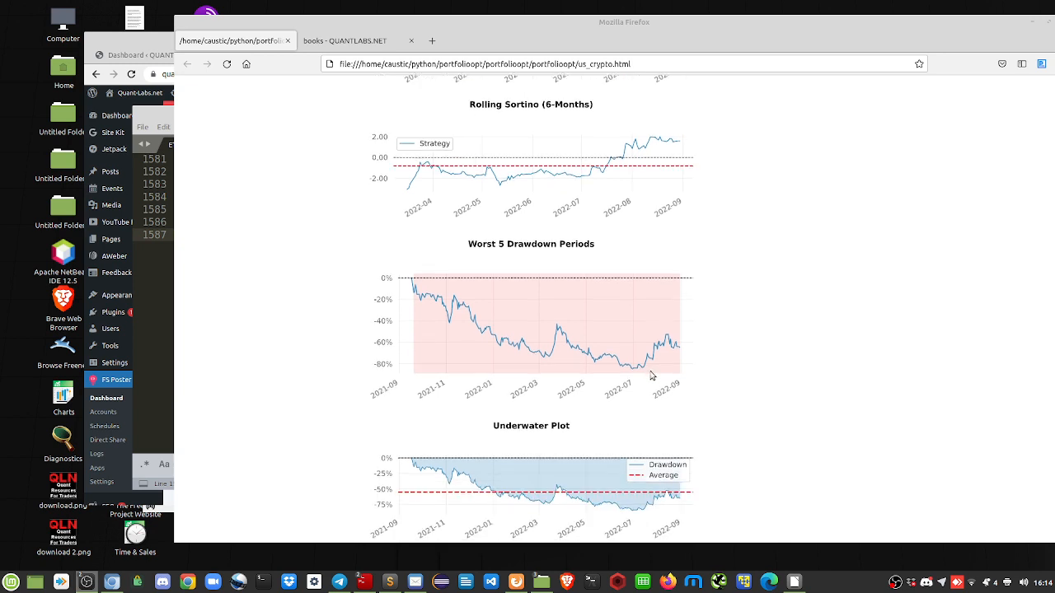
scroll("down", 3)
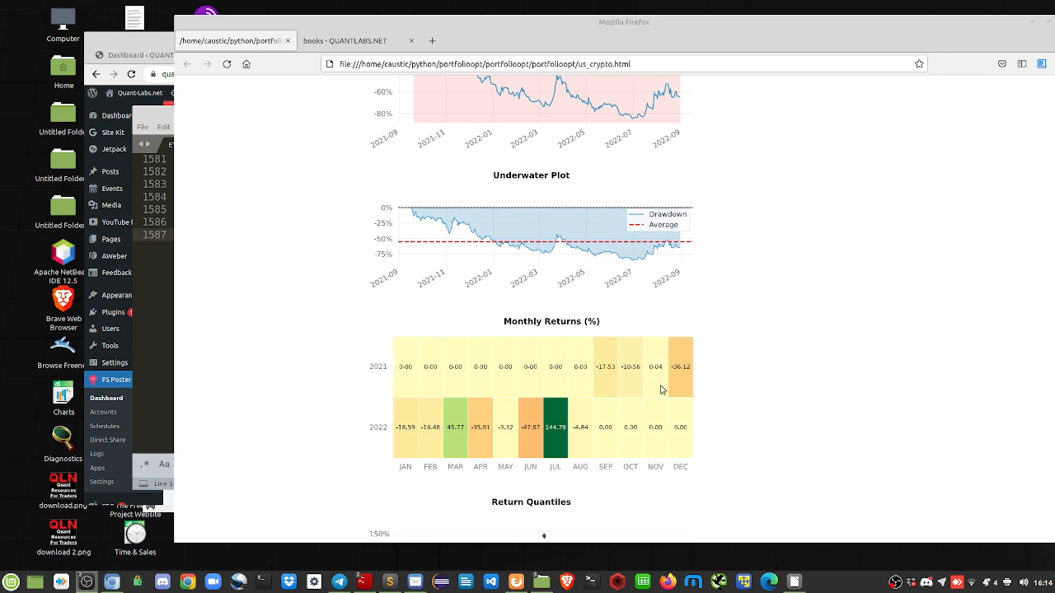
mouse_move(346, 376)
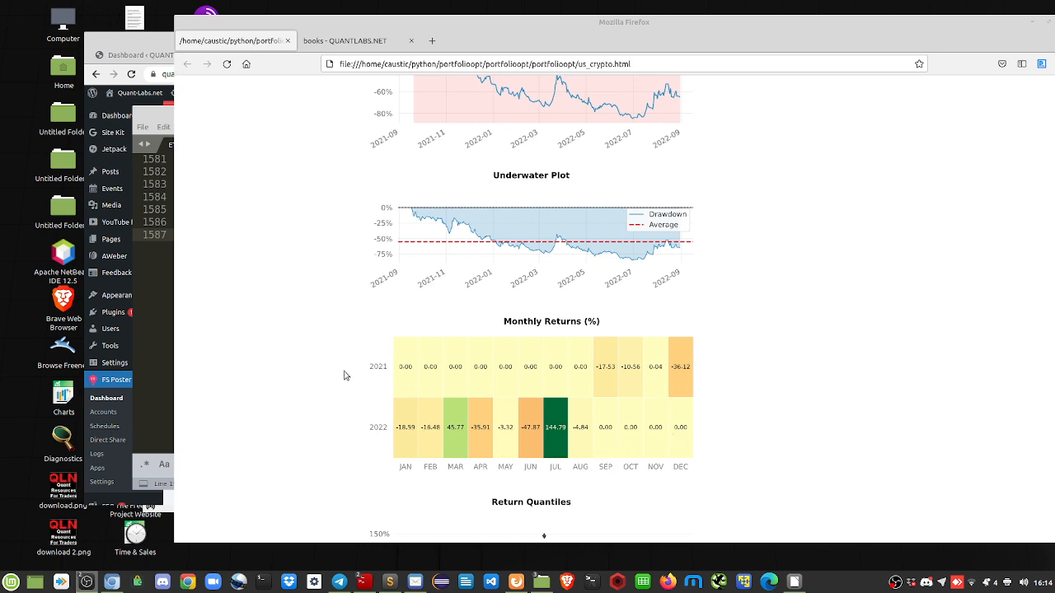
mouse_move(366, 351)
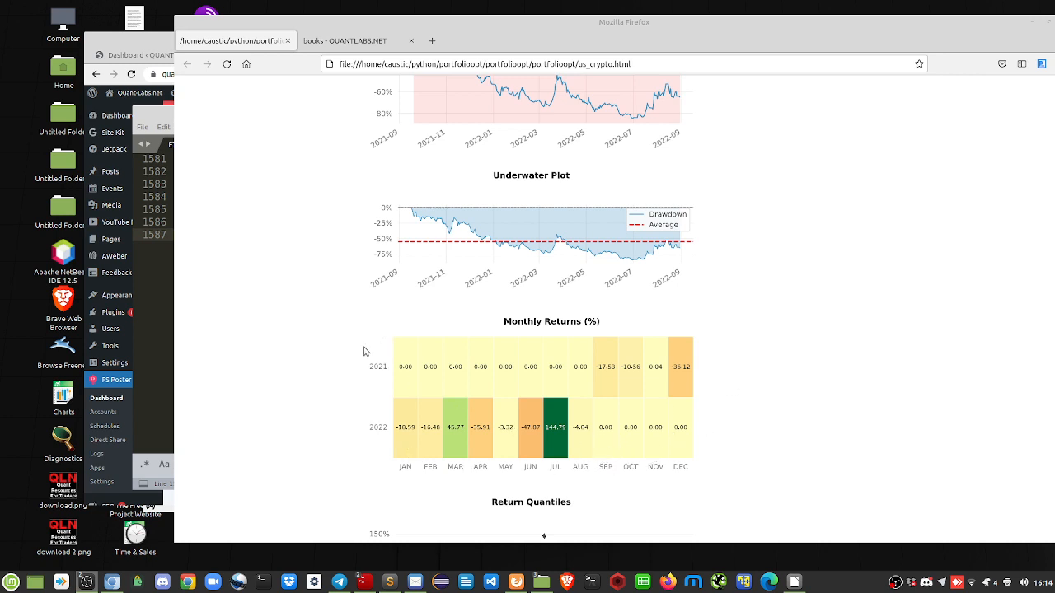
mouse_move(482, 446)
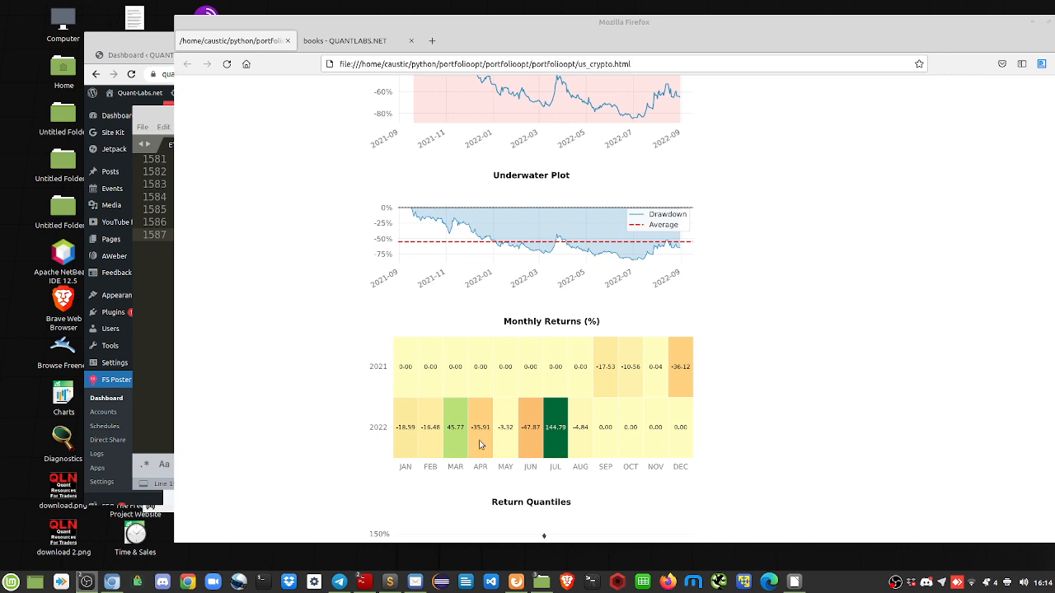
mouse_move(476, 445)
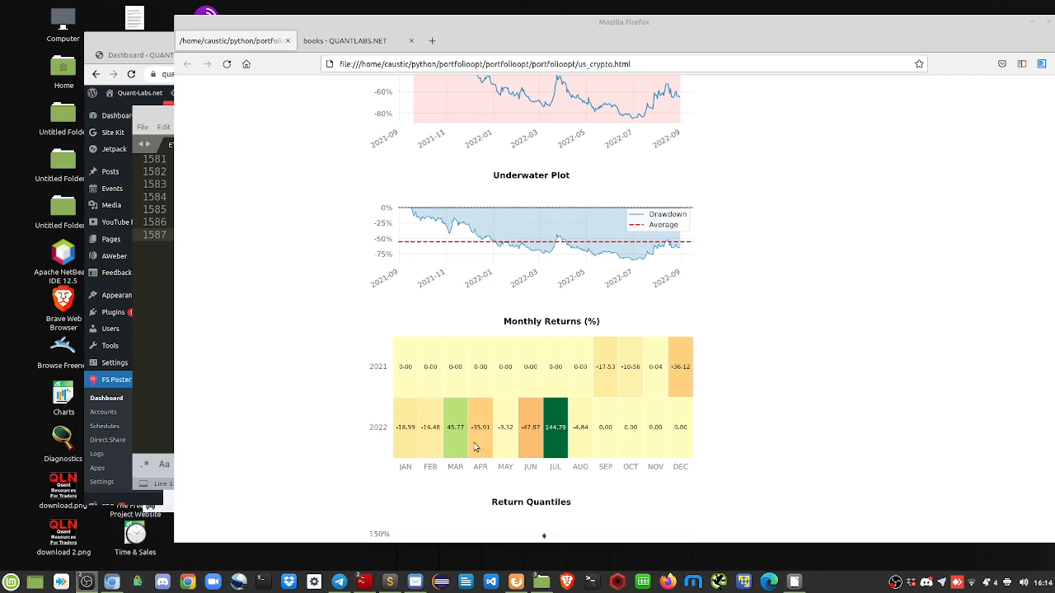
mouse_move(551, 449)
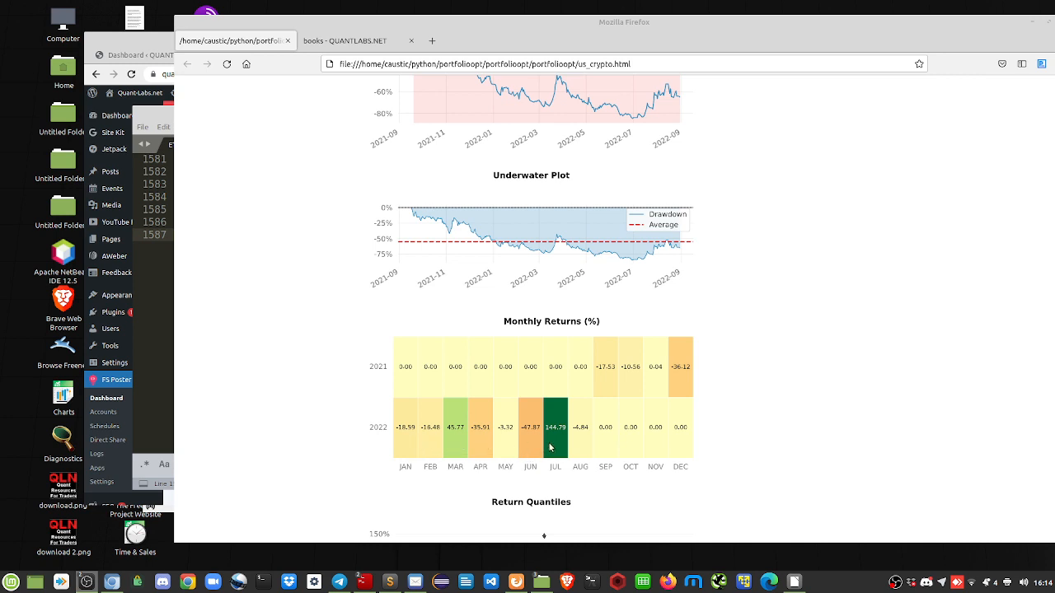
mouse_move(528, 451)
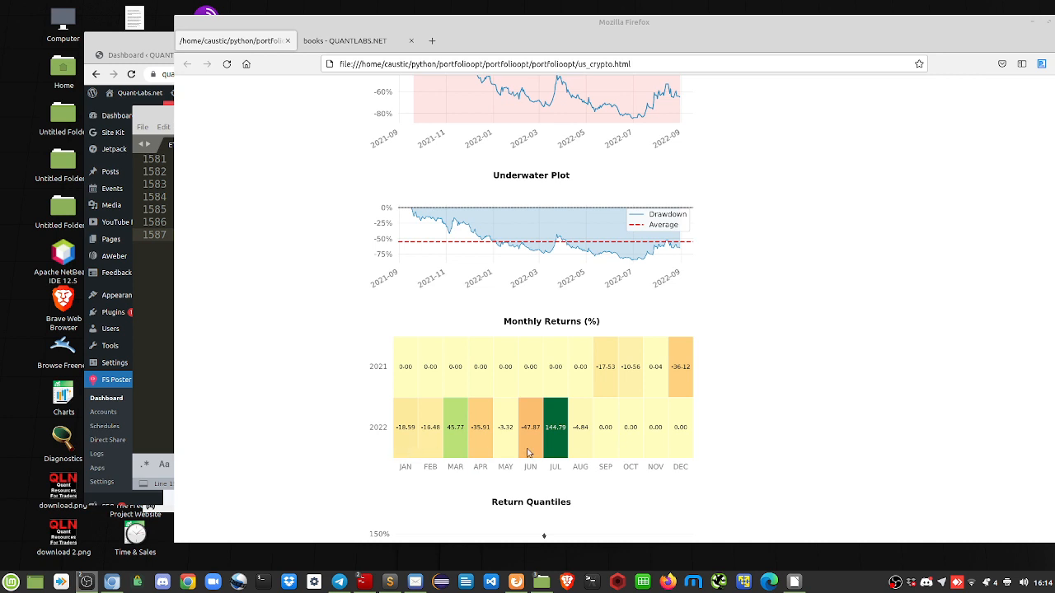
mouse_move(580, 481)
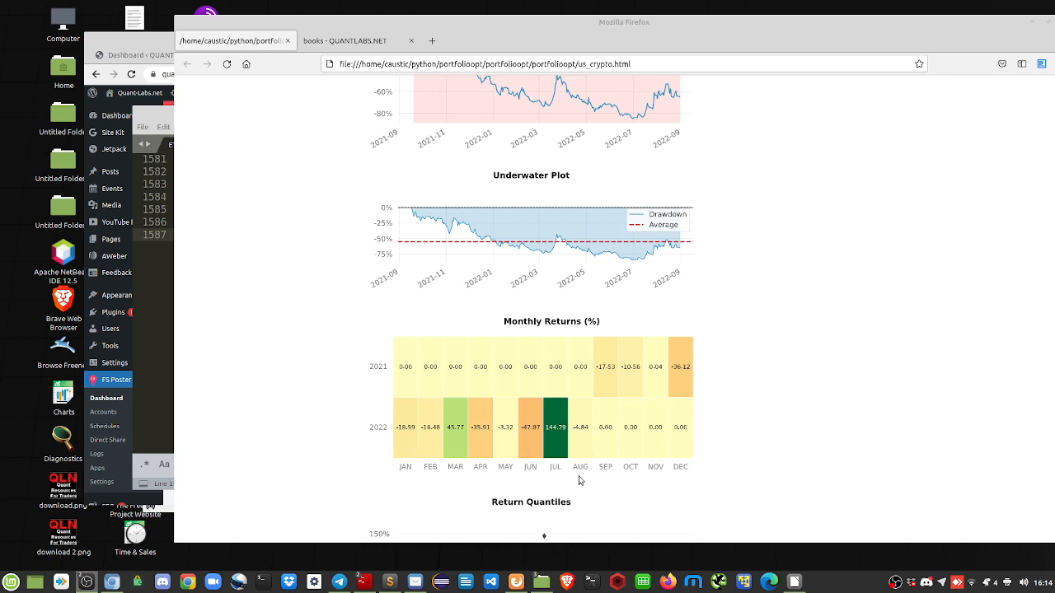
mouse_move(587, 446)
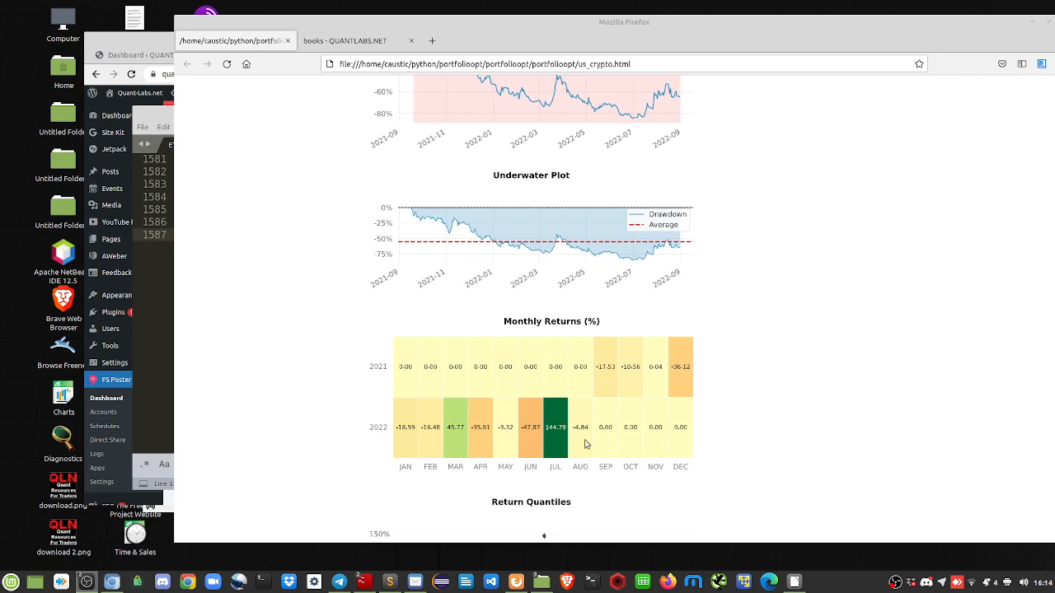
mouse_move(582, 448)
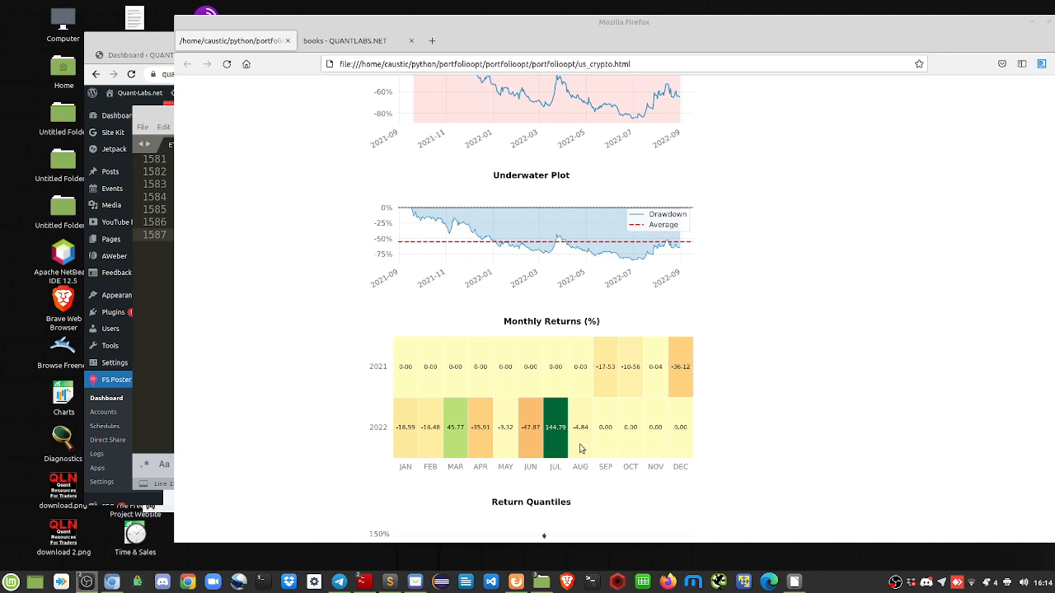
mouse_move(585, 450)
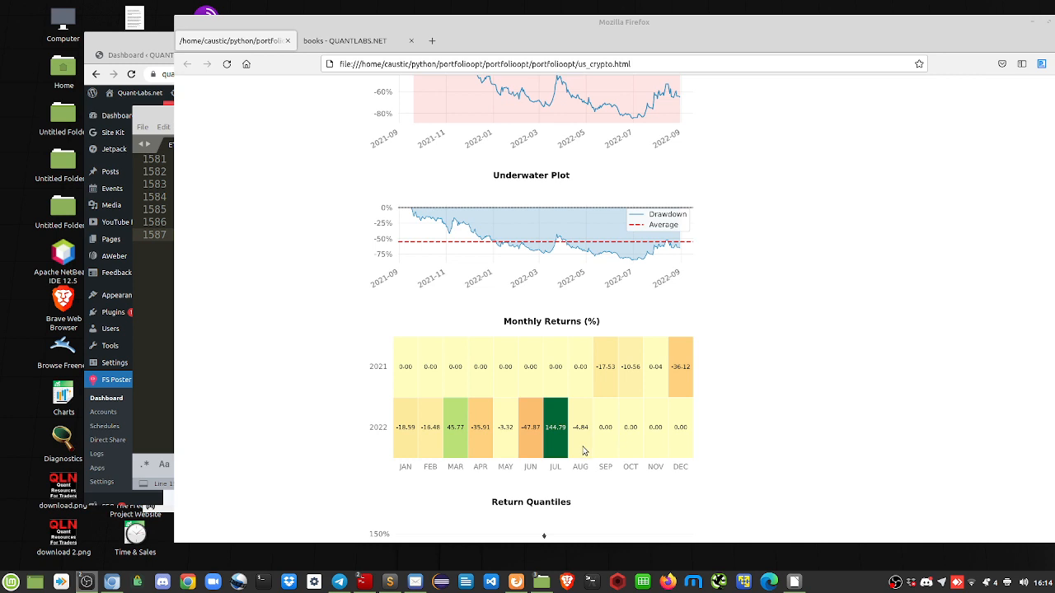
mouse_move(580, 455)
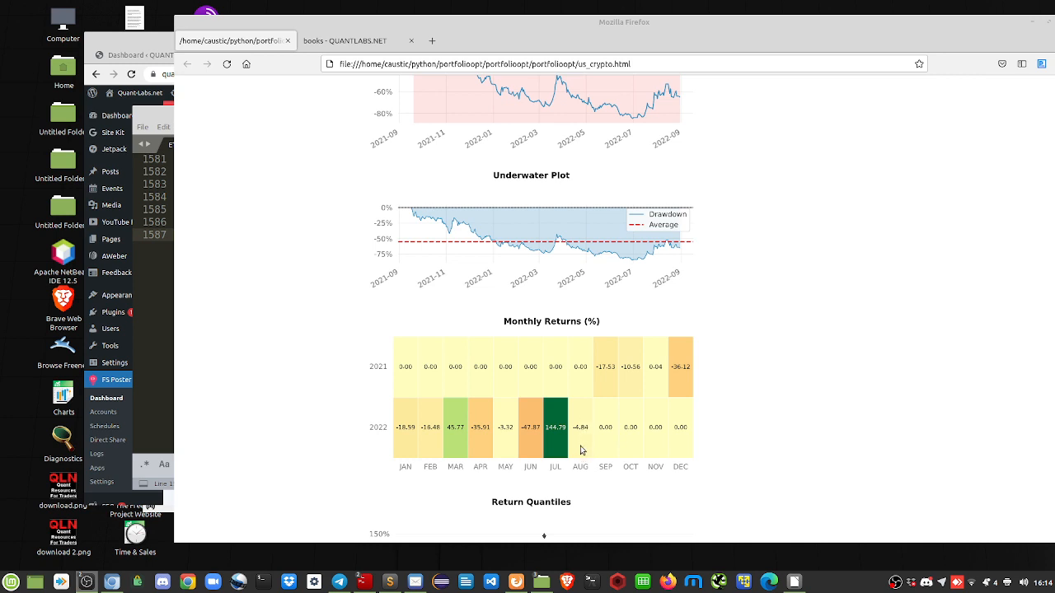
mouse_move(577, 448)
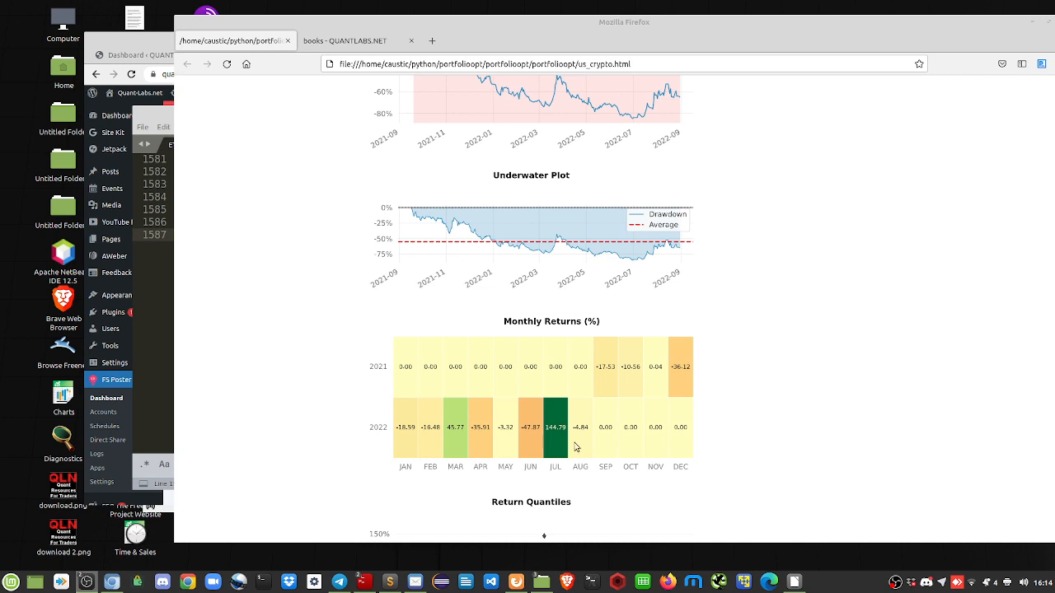
mouse_move(576, 445)
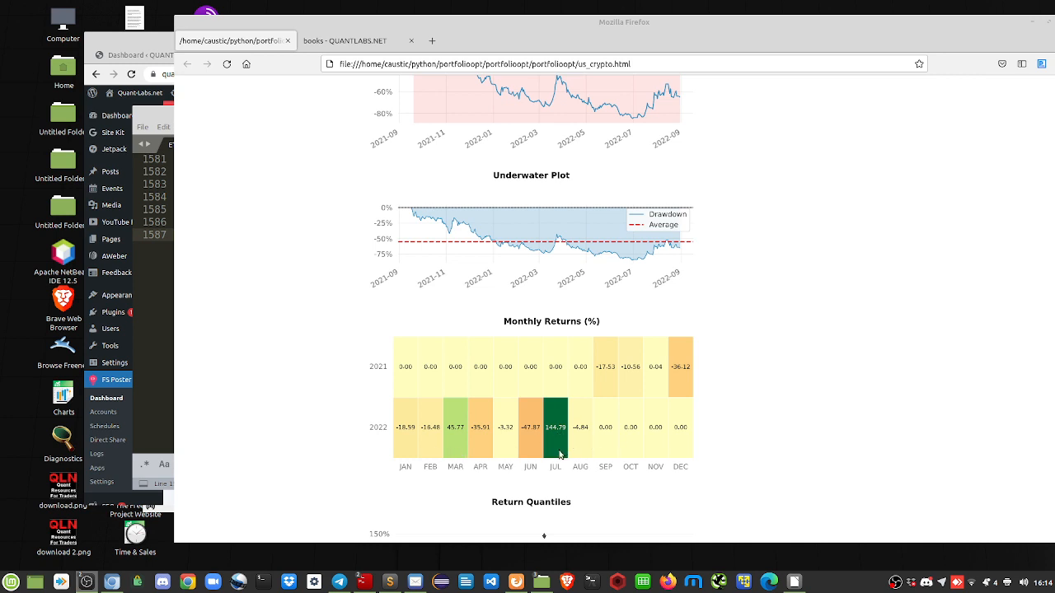
mouse_move(573, 458)
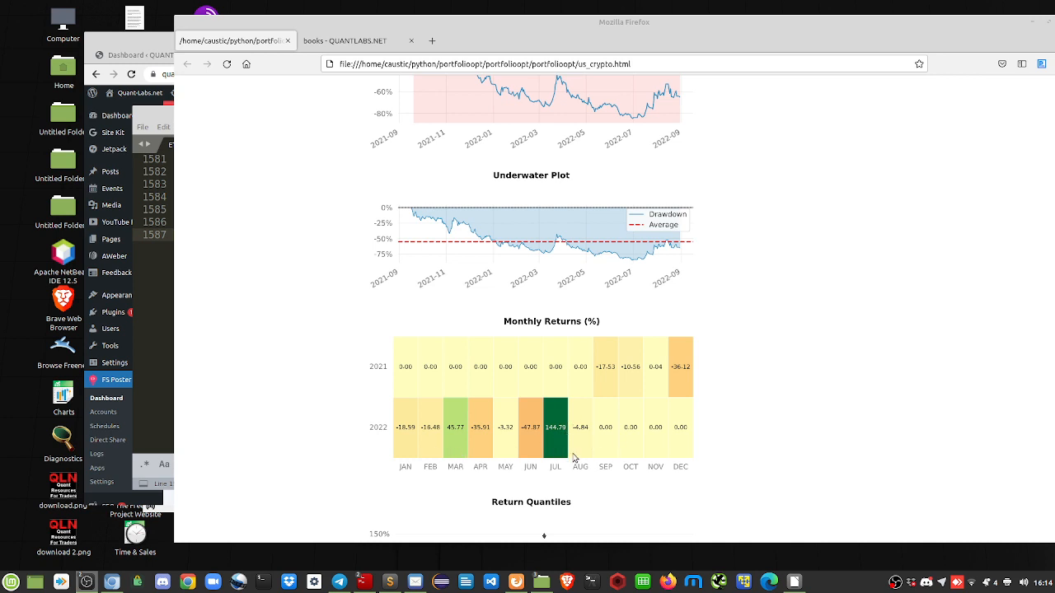
mouse_move(580, 454)
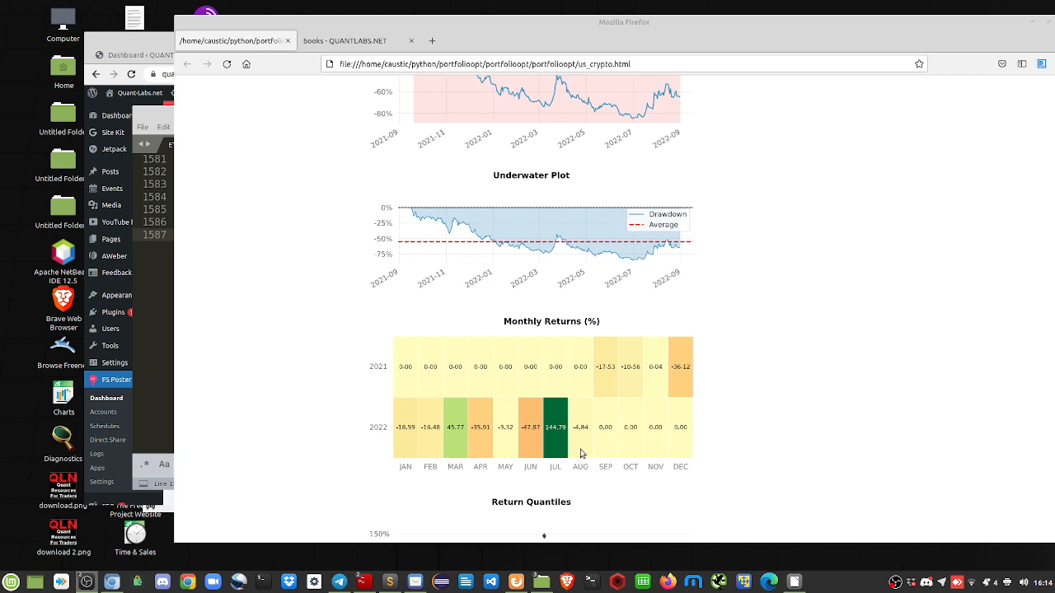
mouse_move(538, 504)
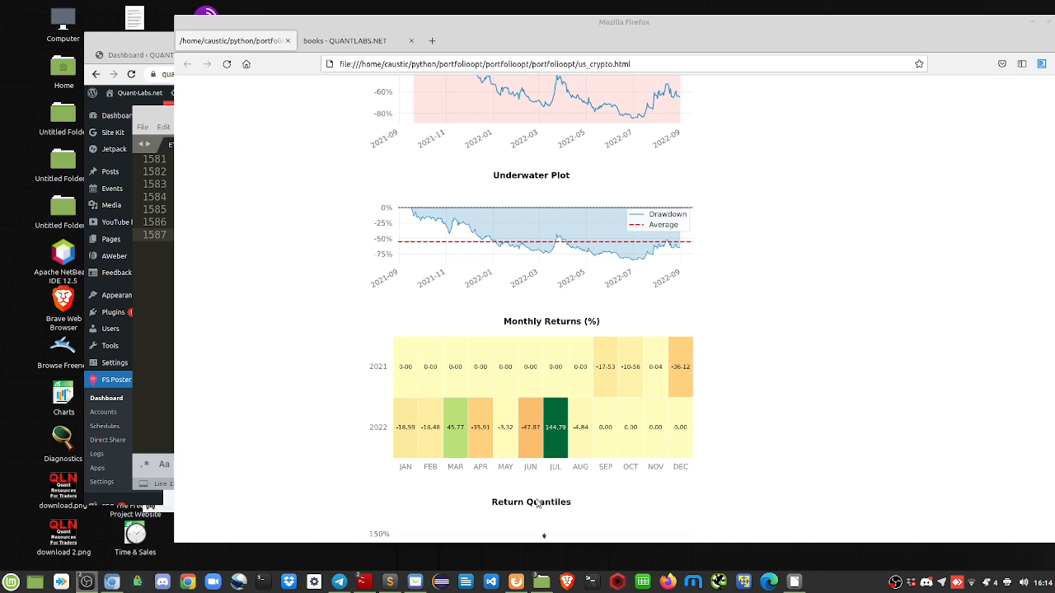
mouse_move(162, 279)
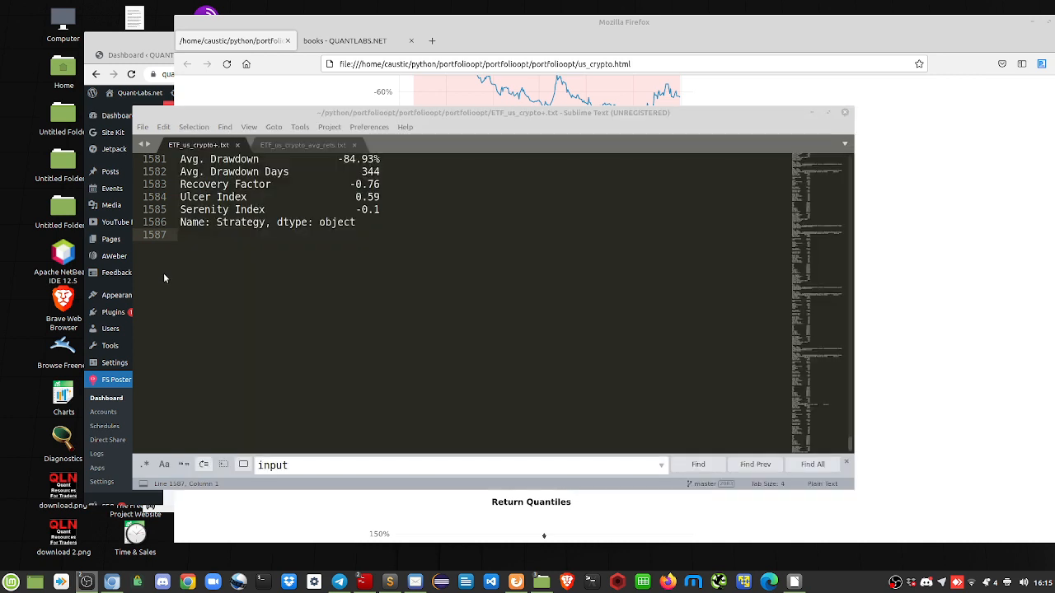
- Scroll up the metrics file from serenity index to cumulative return, Sharpe and max drawdown
scroll("up", 3)
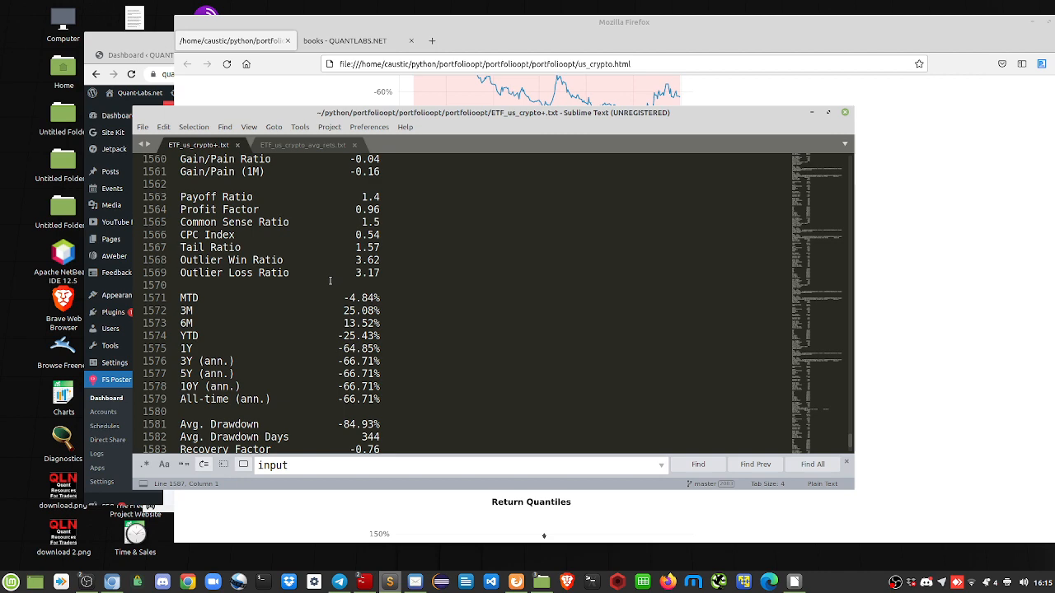
scroll("up", 3)
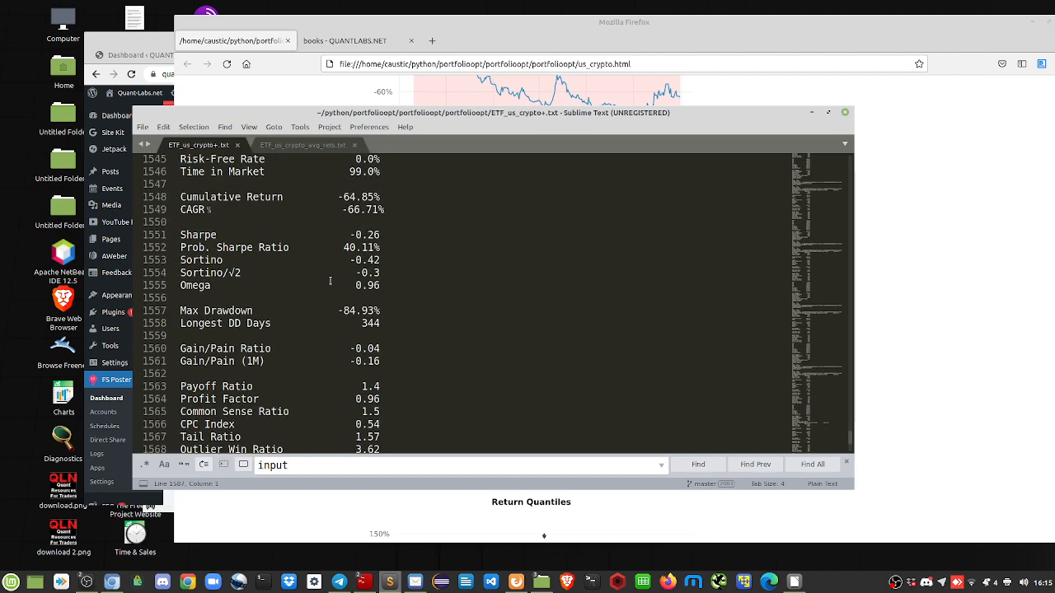
scroll("up", 3)
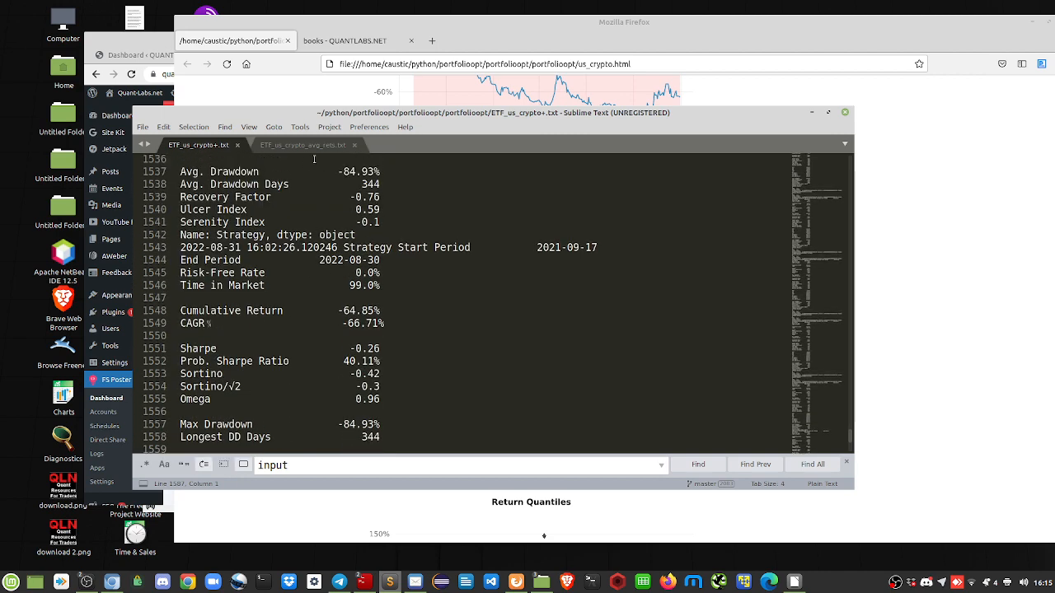
- View ETF_us_crypto_avg_rets.txt and scroll its per-ticker returns to the final 2022-08-31 block
left_click(304, 145)
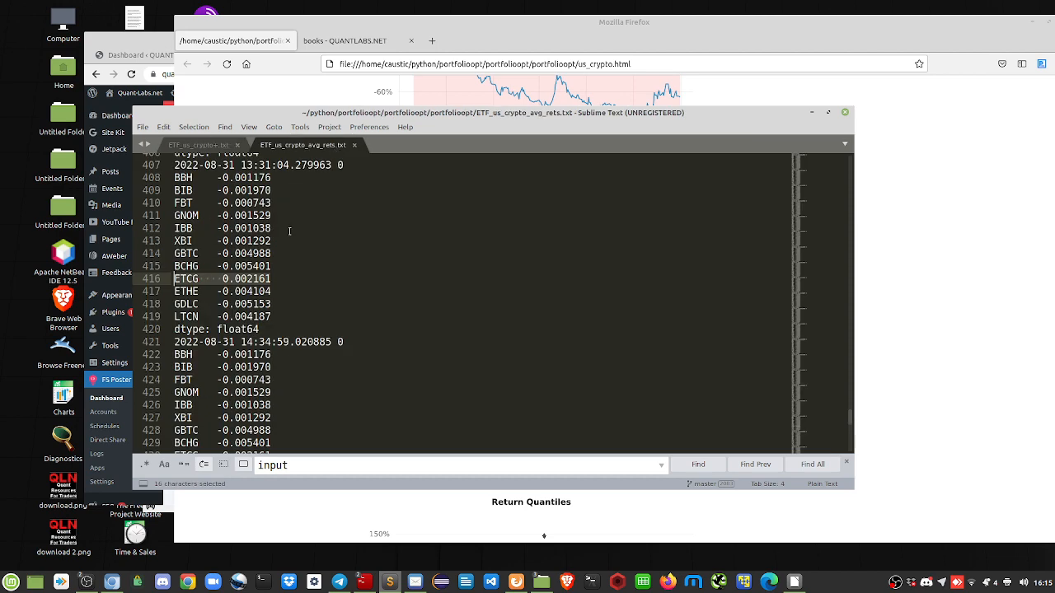
scroll("down", 3)
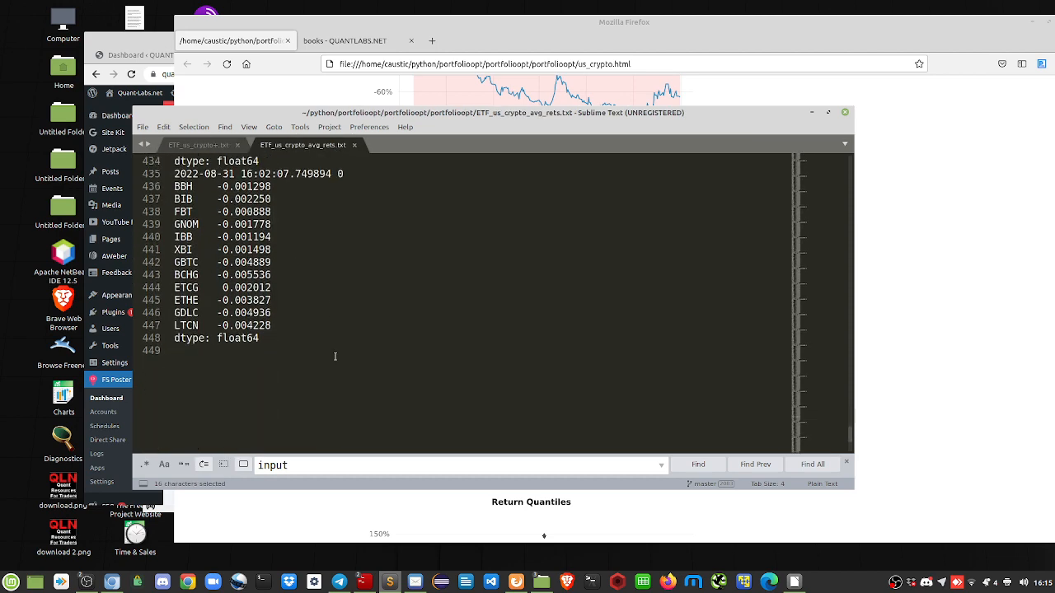
scroll("down", 3)
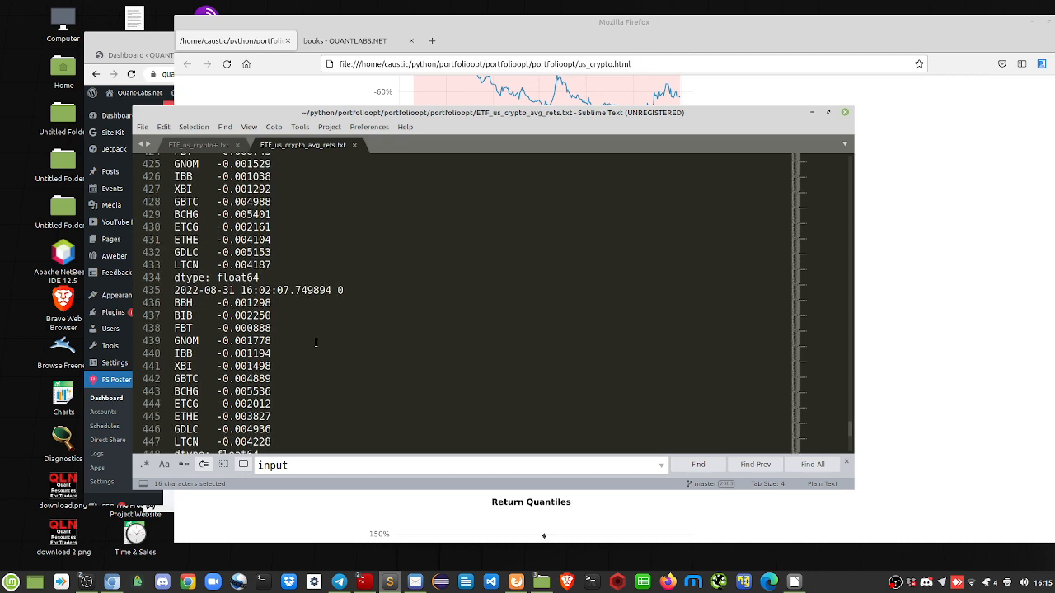
scroll("up", 3)
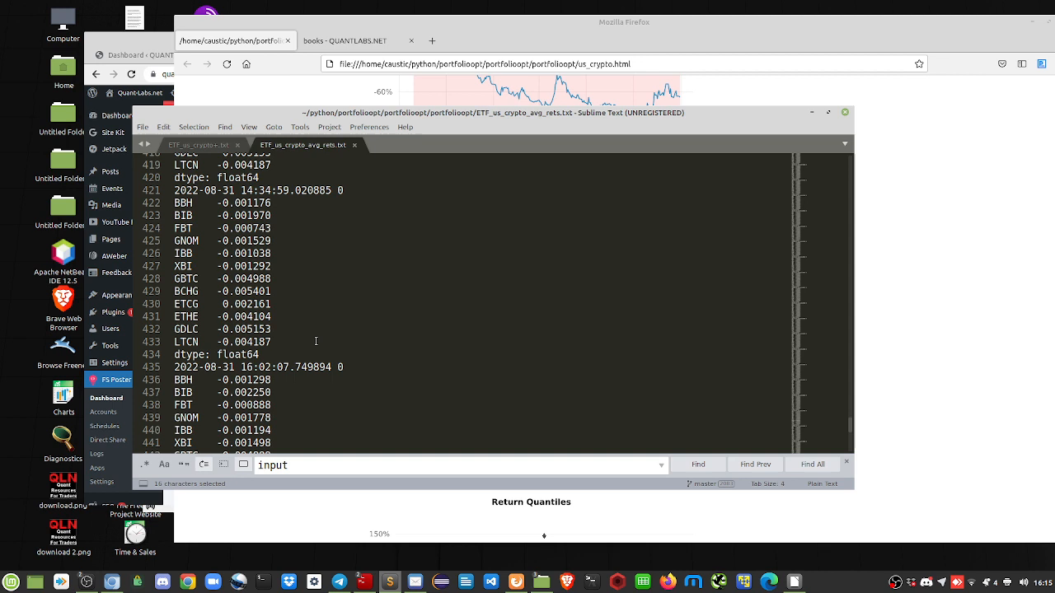
scroll("down", 3)
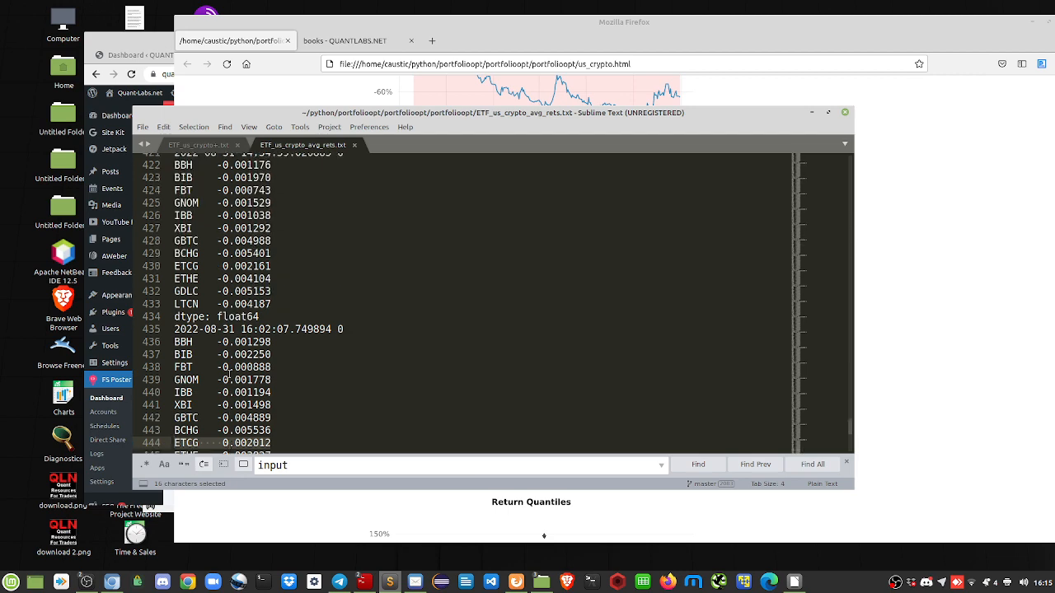
scroll("down", 3)
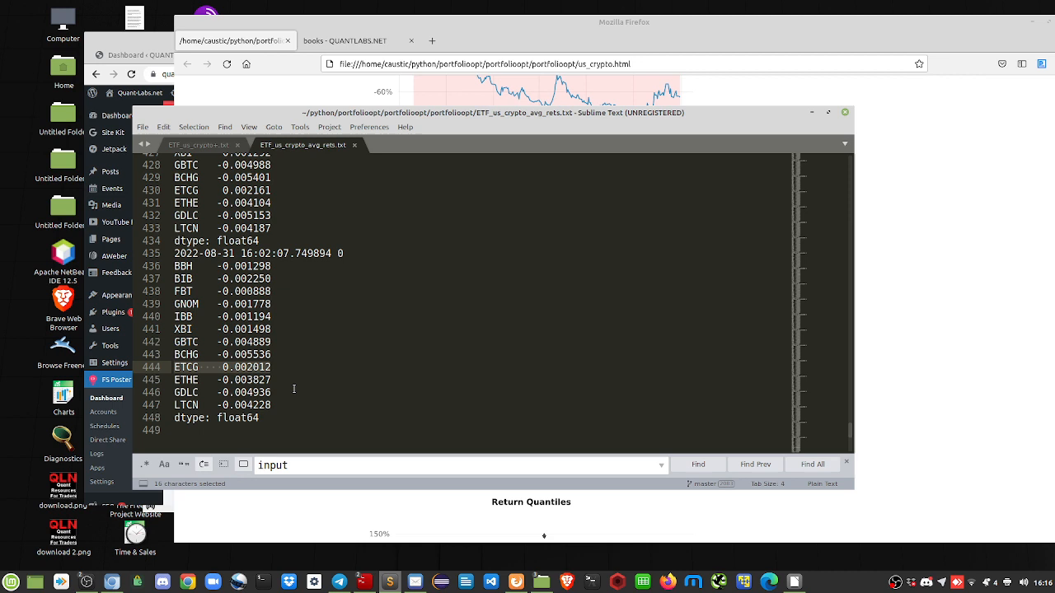
mouse_move(333, 379)
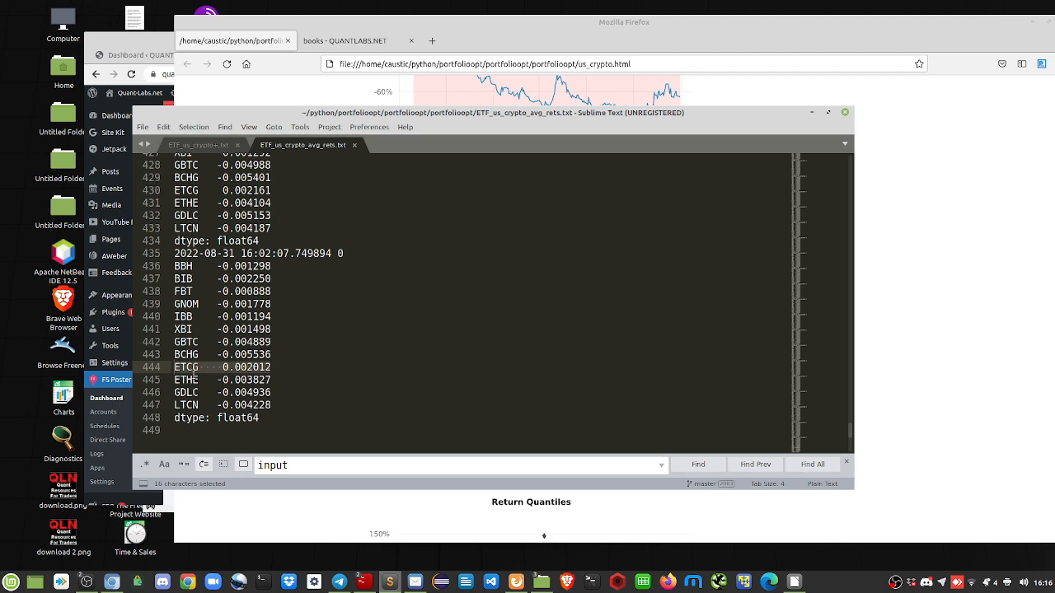
mouse_move(372, 436)
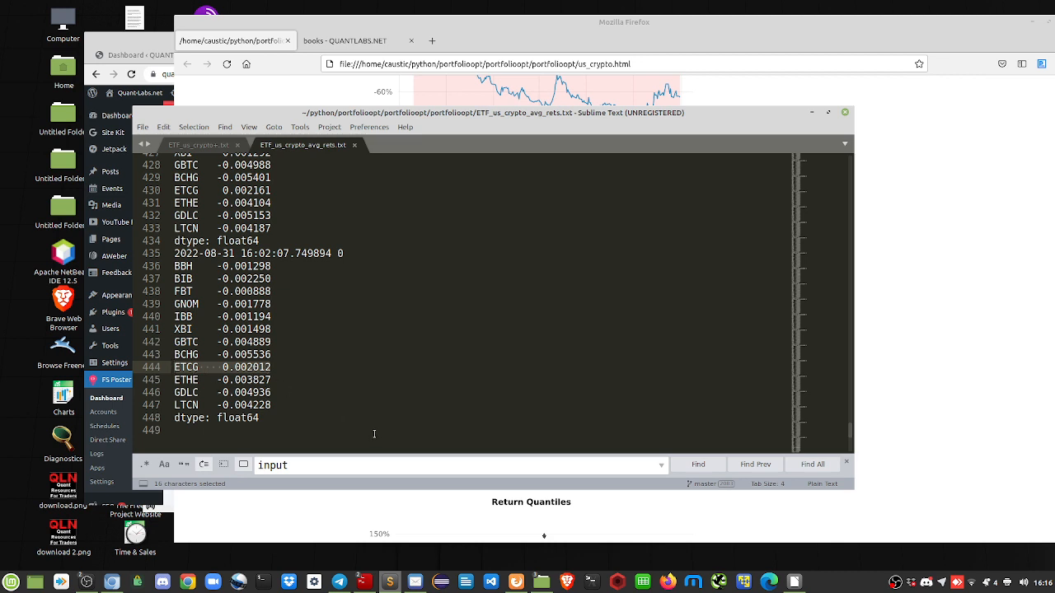
mouse_move(442, 218)
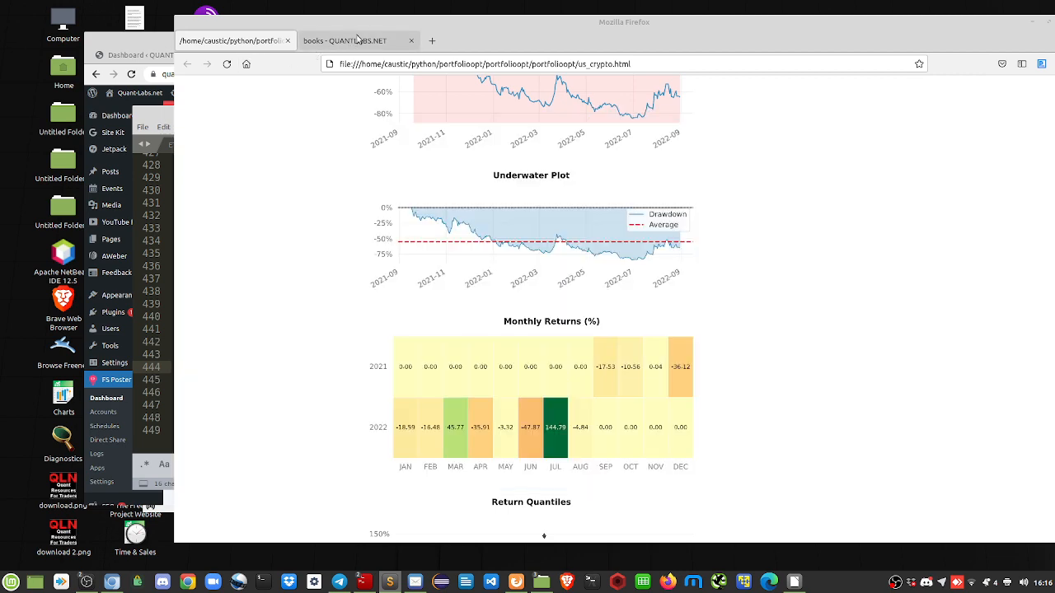
- Show the 'books - QUANTLABS.NET' tab with the free 'How to Trade Like a Boss' signup form
left_click(359, 39)
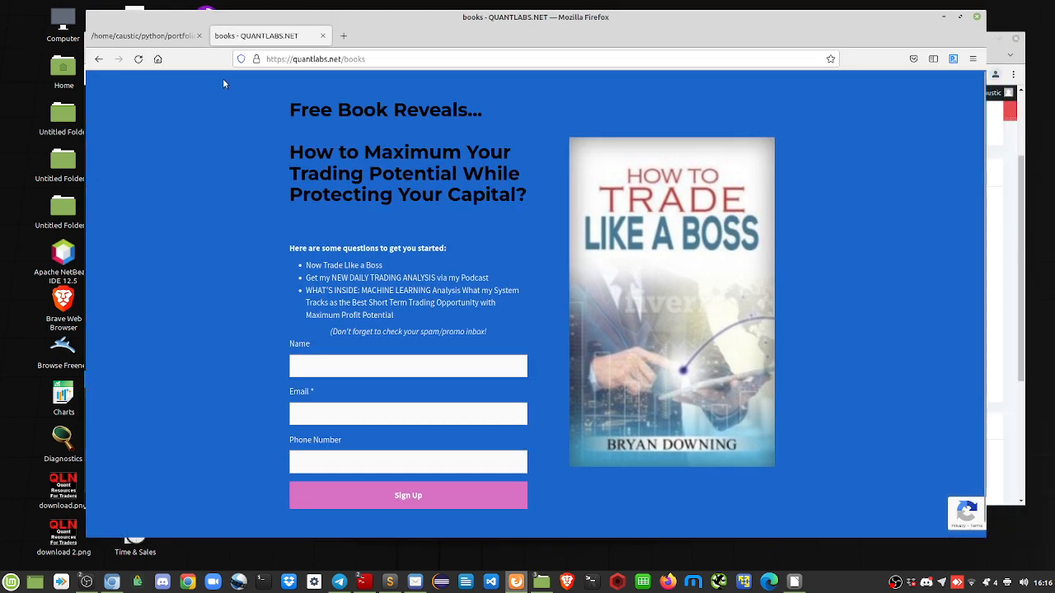
mouse_move(343, 70)
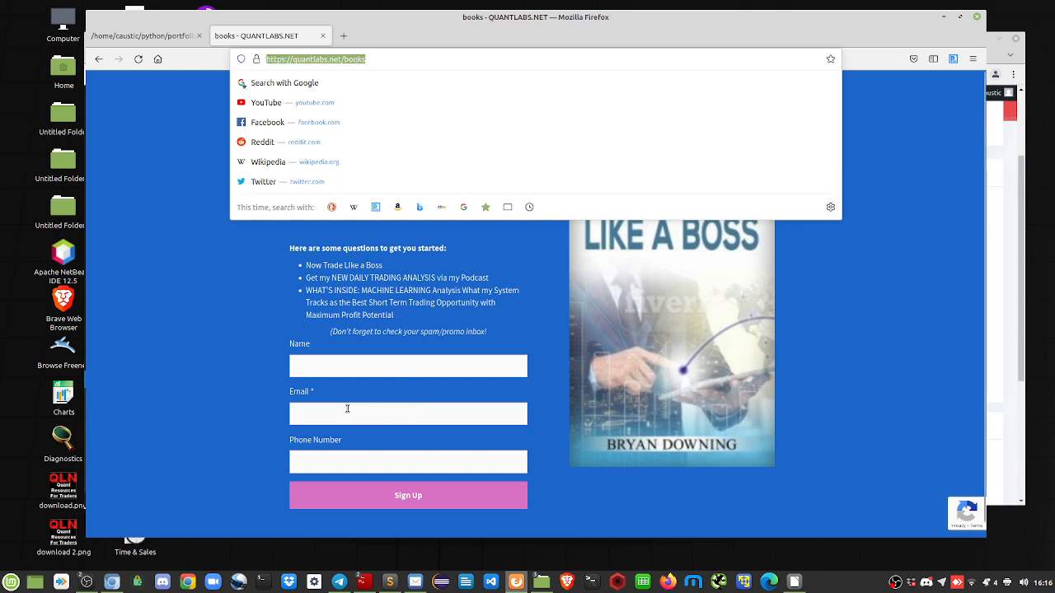
scroll("down", 3)
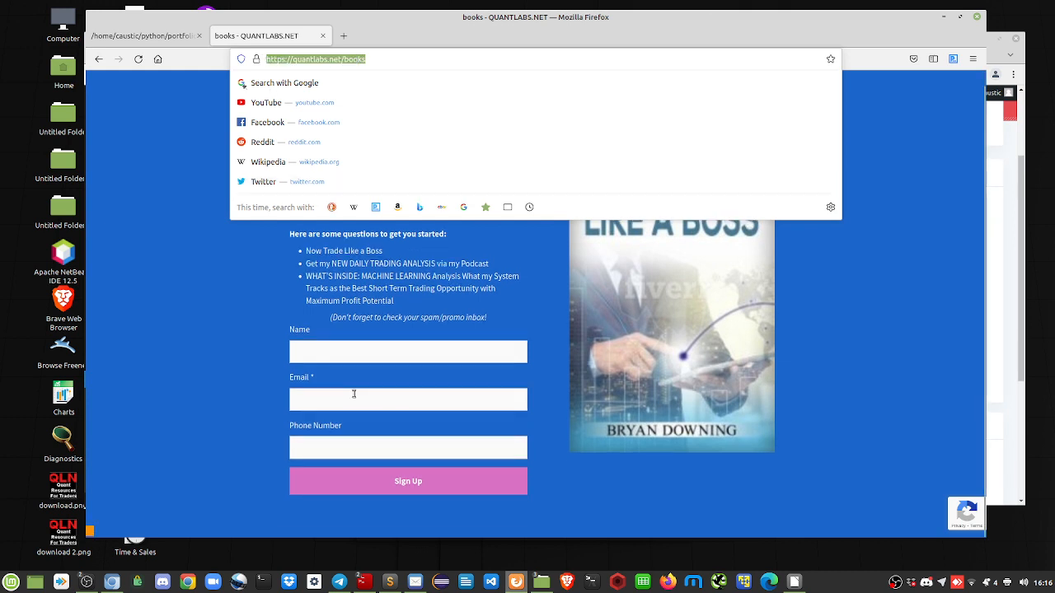